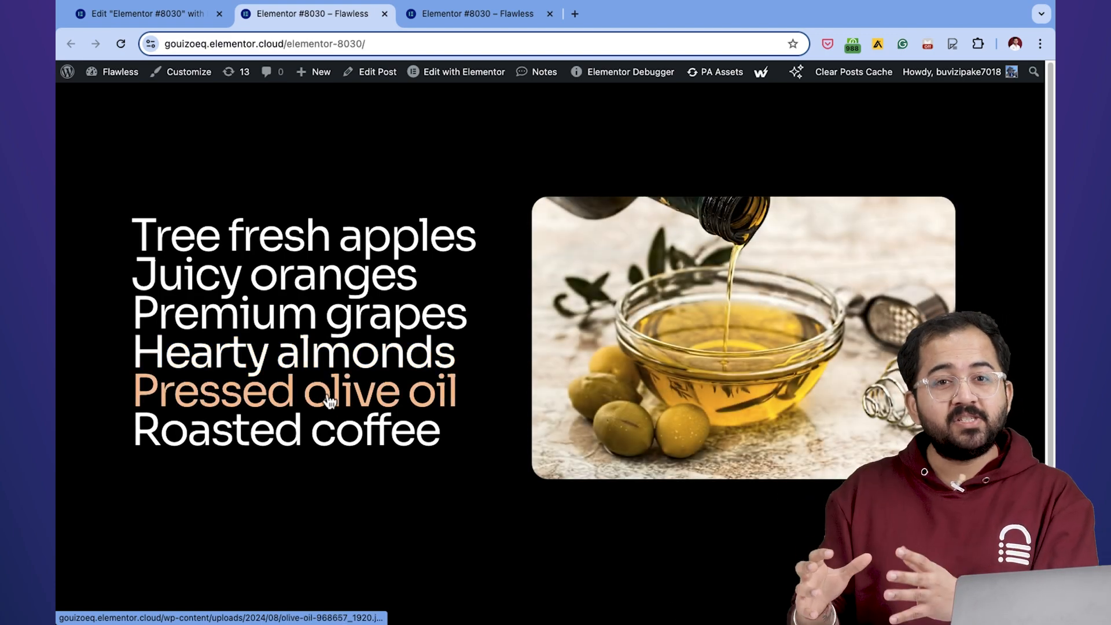
mouse_move(331, 440)
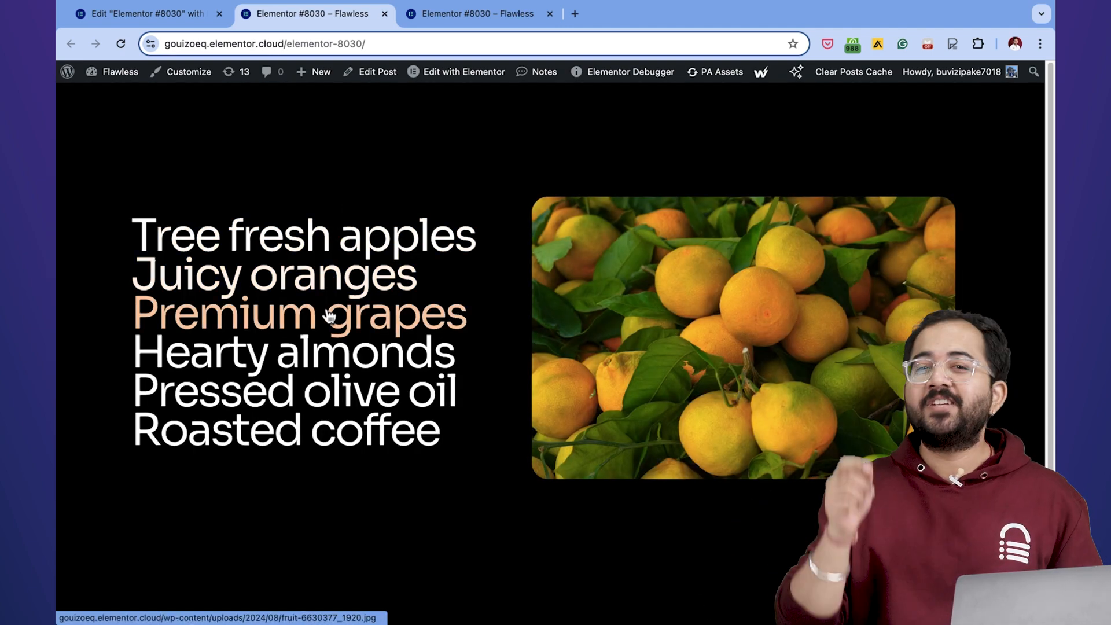
mouse_move(327, 408)
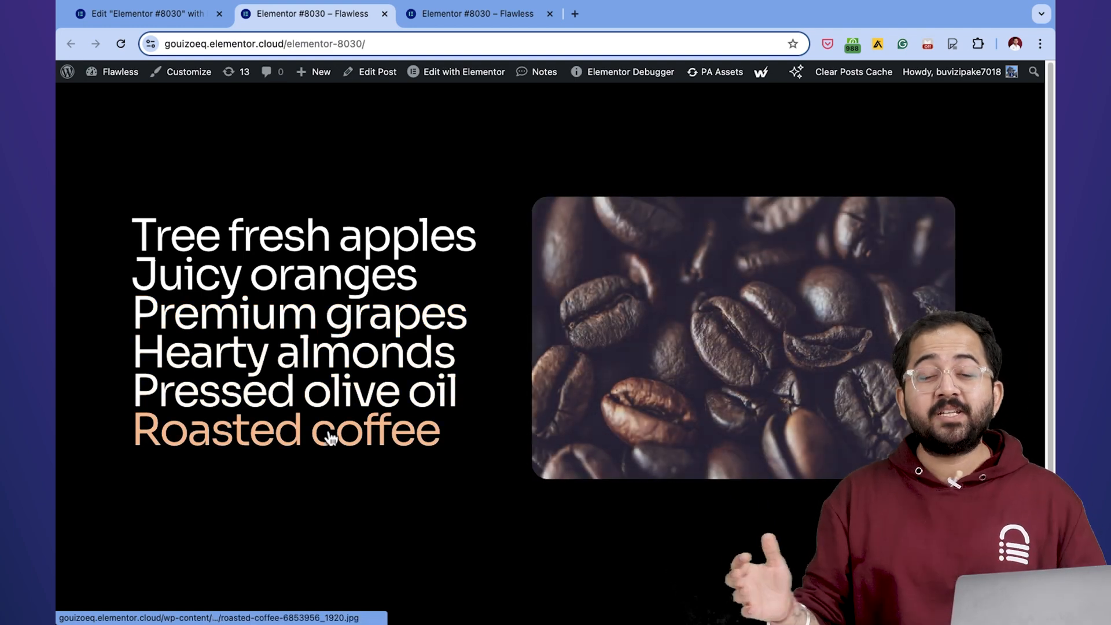
mouse_move(327, 357)
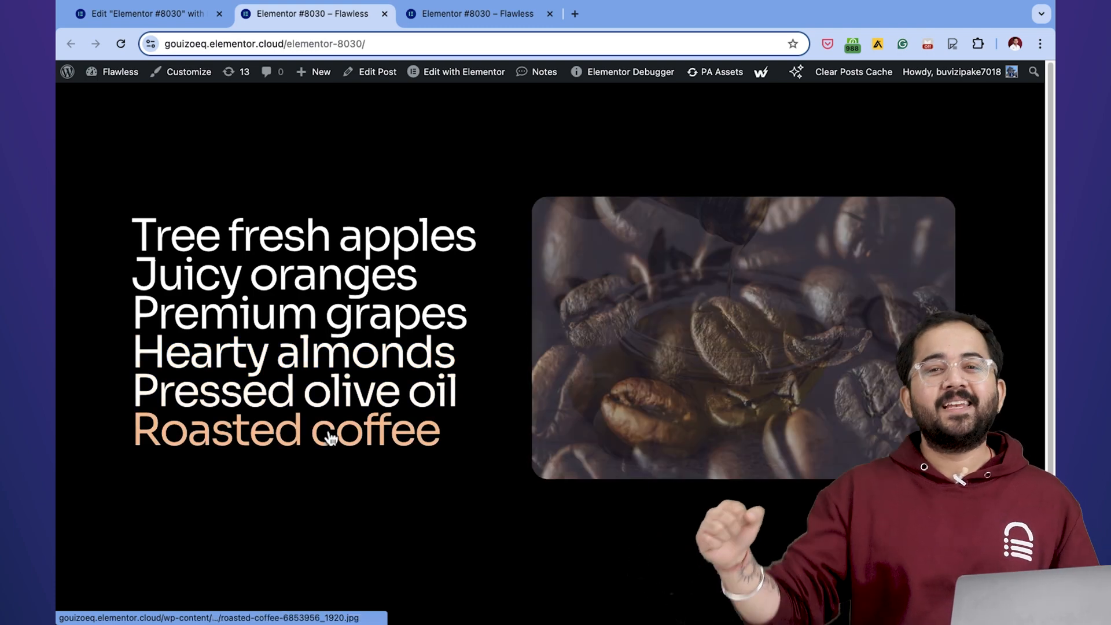
Step: Add a parent container with Min Height 100vh and Direction set to Row
left_click(145, 15)
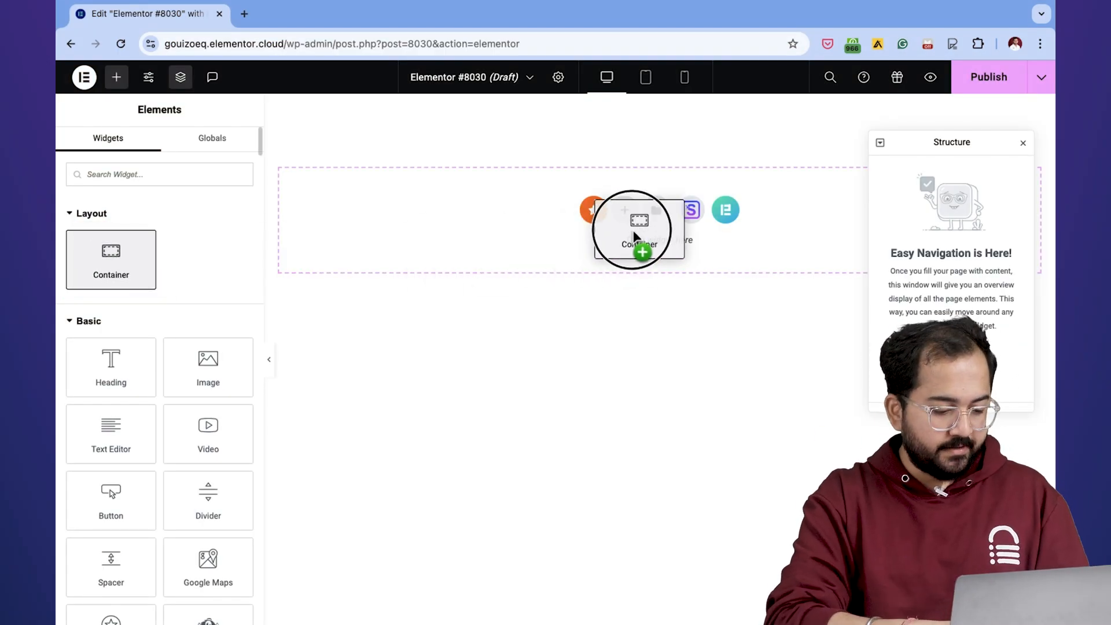
left_click(639, 221)
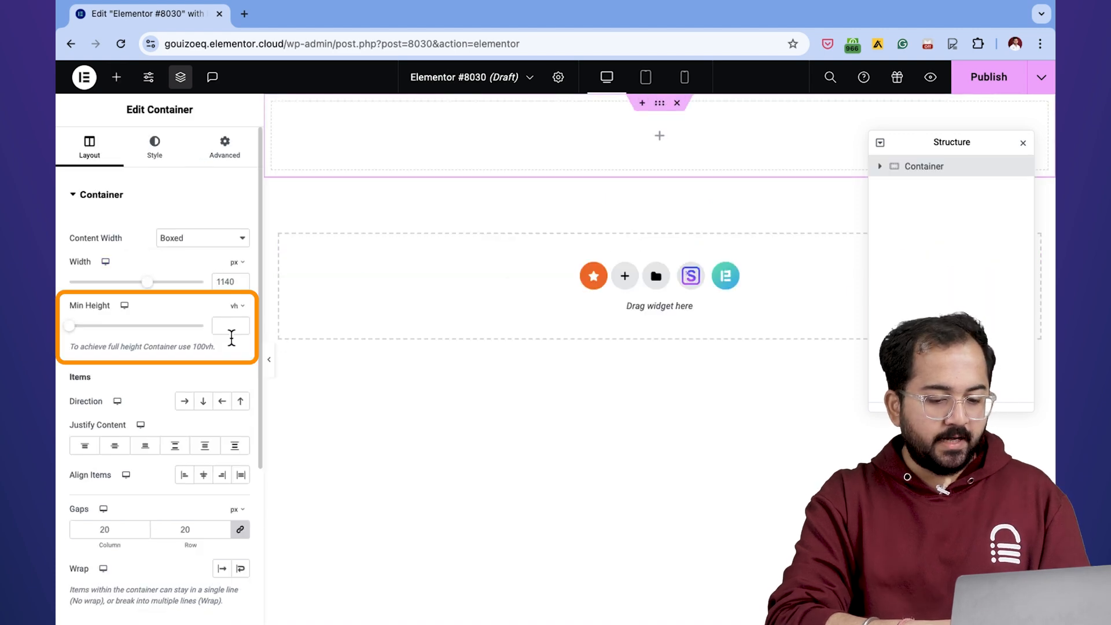
type("10")
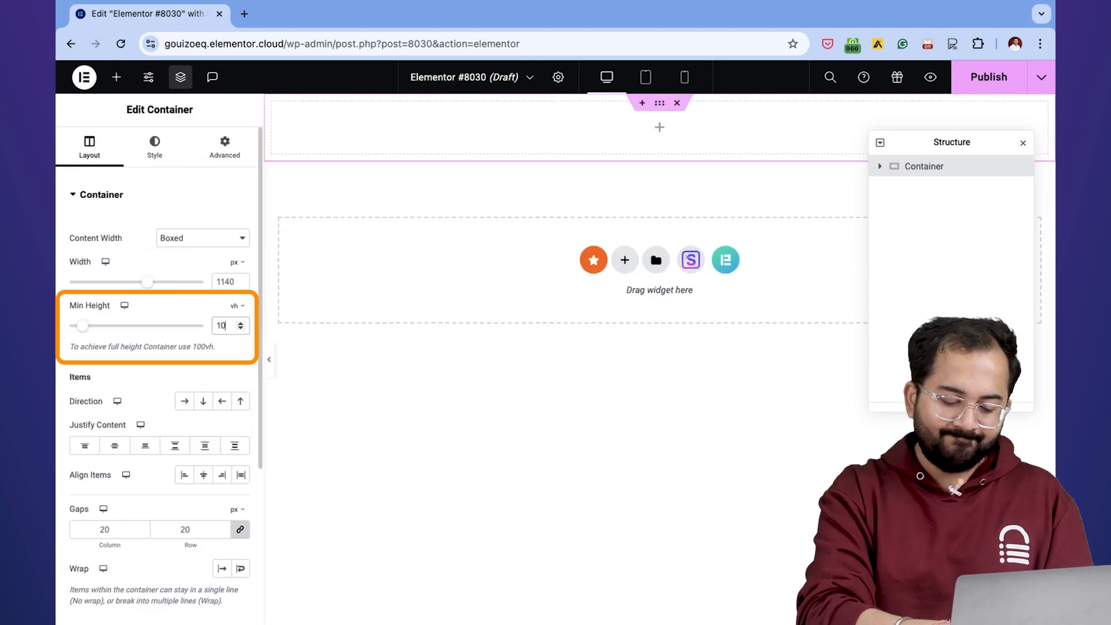
type("100")
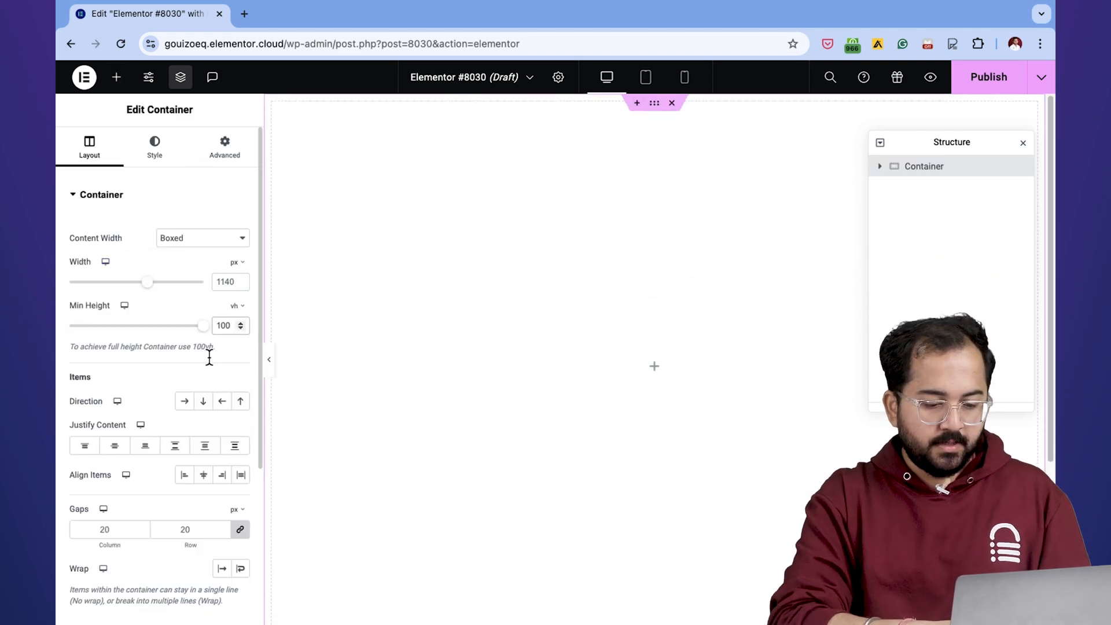
left_click(184, 401)
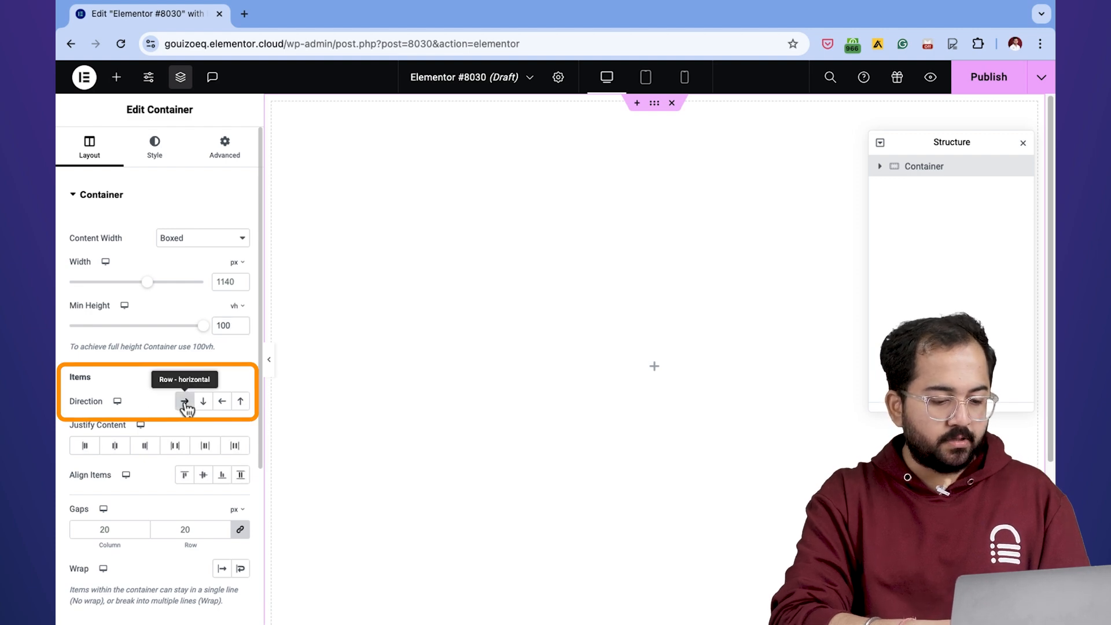
Step: Place an inner container at 50vh min height and duplicate it to make two columns
left_click(115, 77)
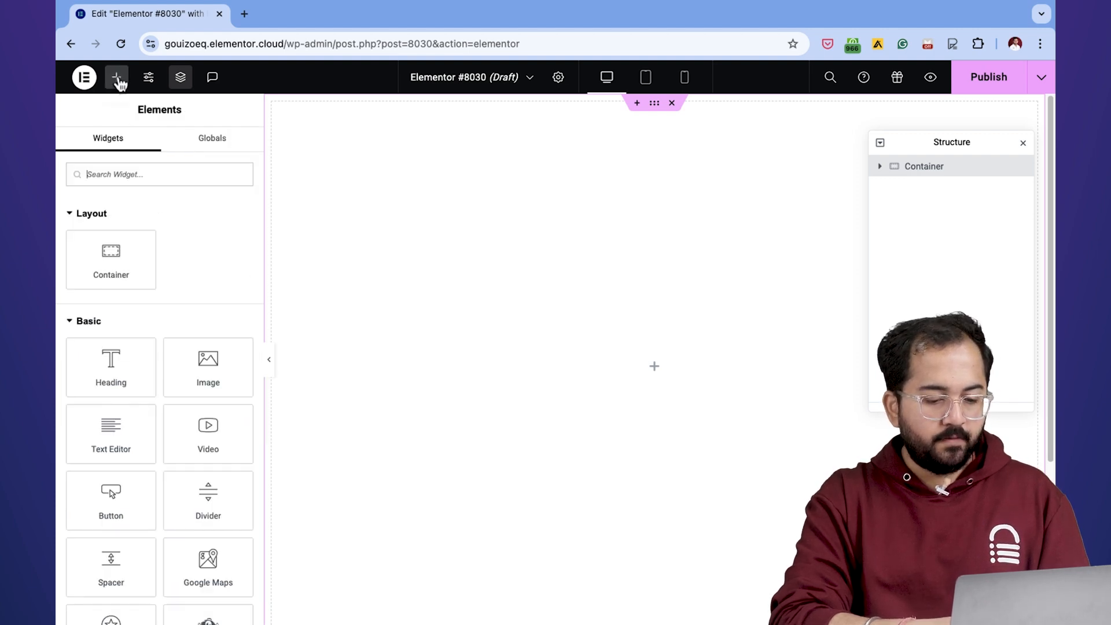
left_click_drag(111, 260, 641, 312)
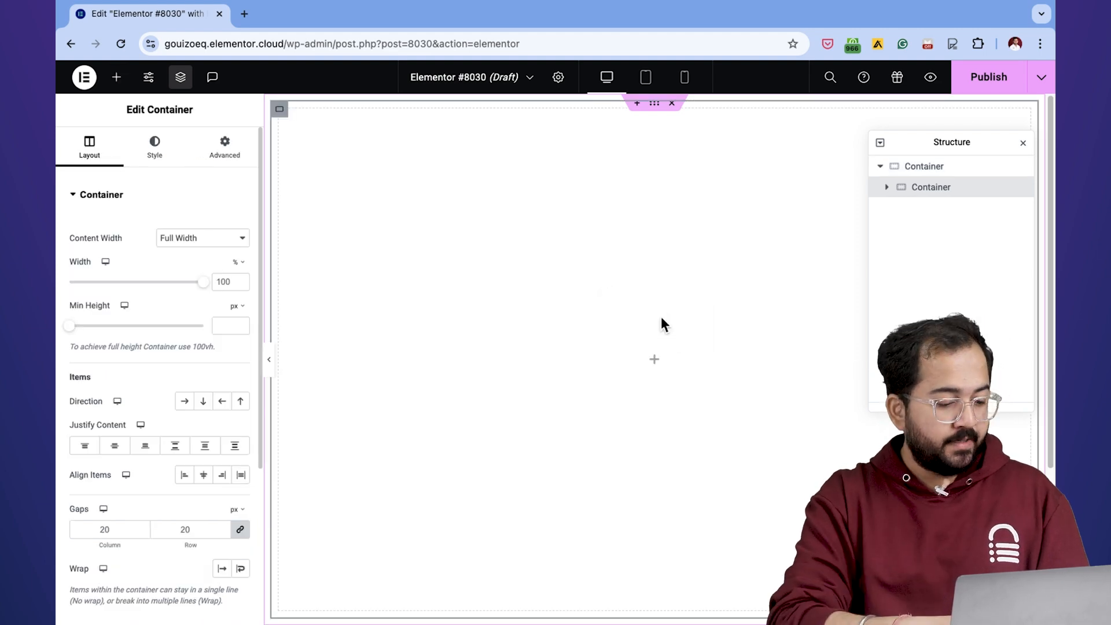
left_click(235, 306)
type("50")
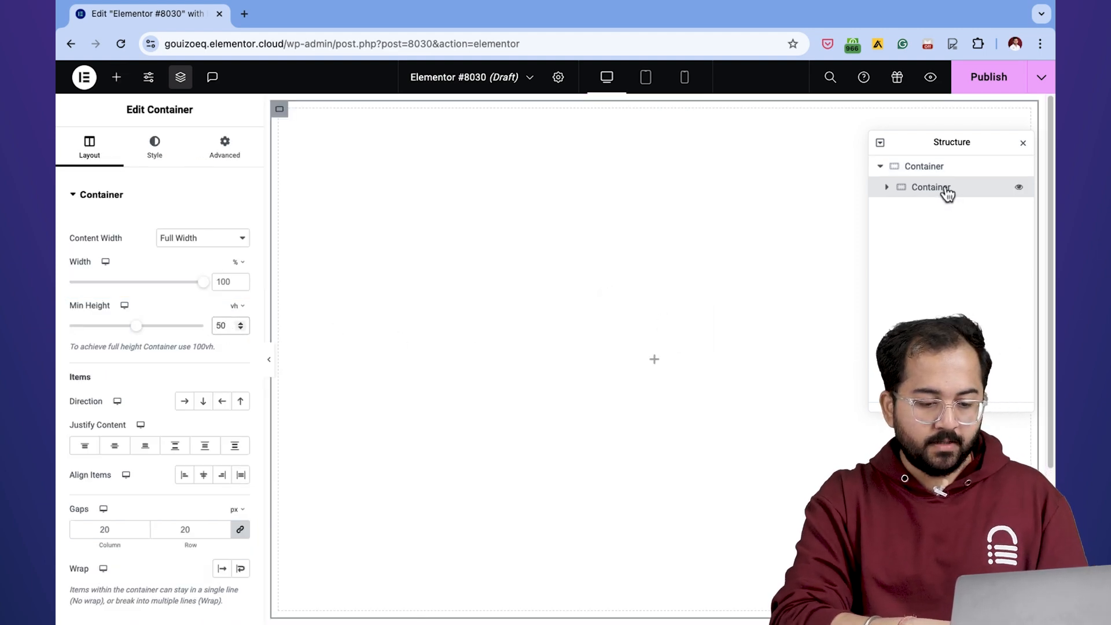
right_click(931, 187)
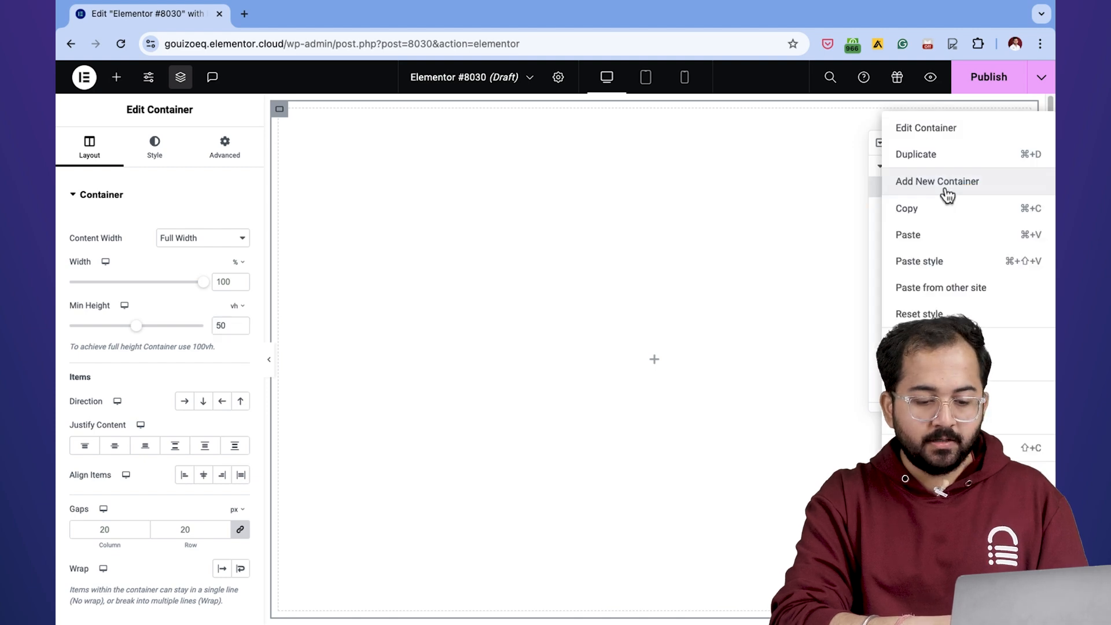
mouse_move(938, 156)
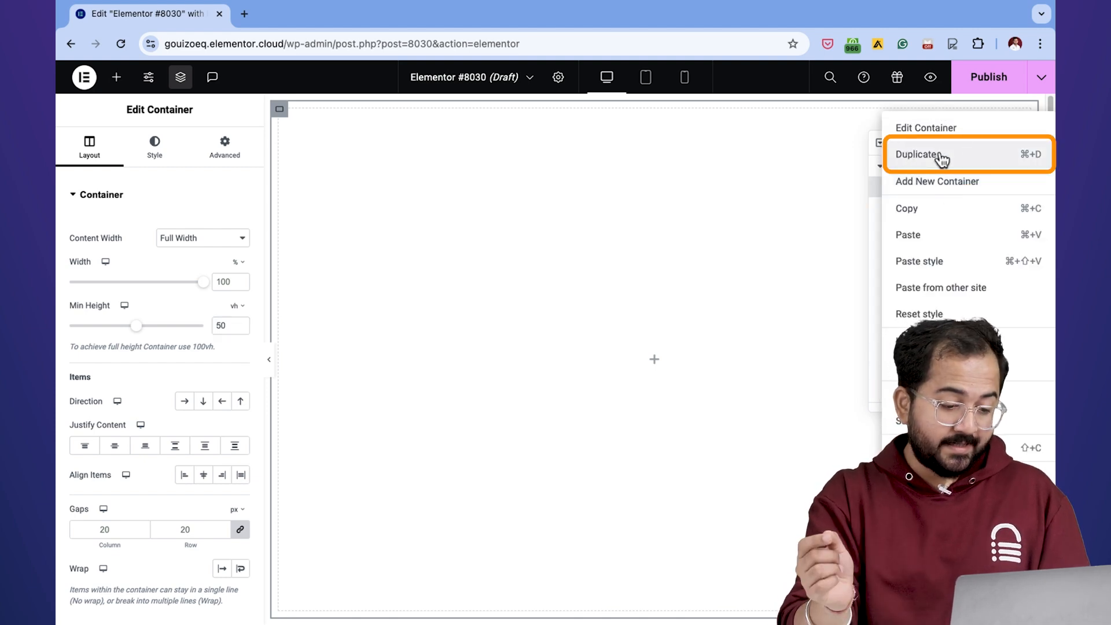
left_click(933, 155)
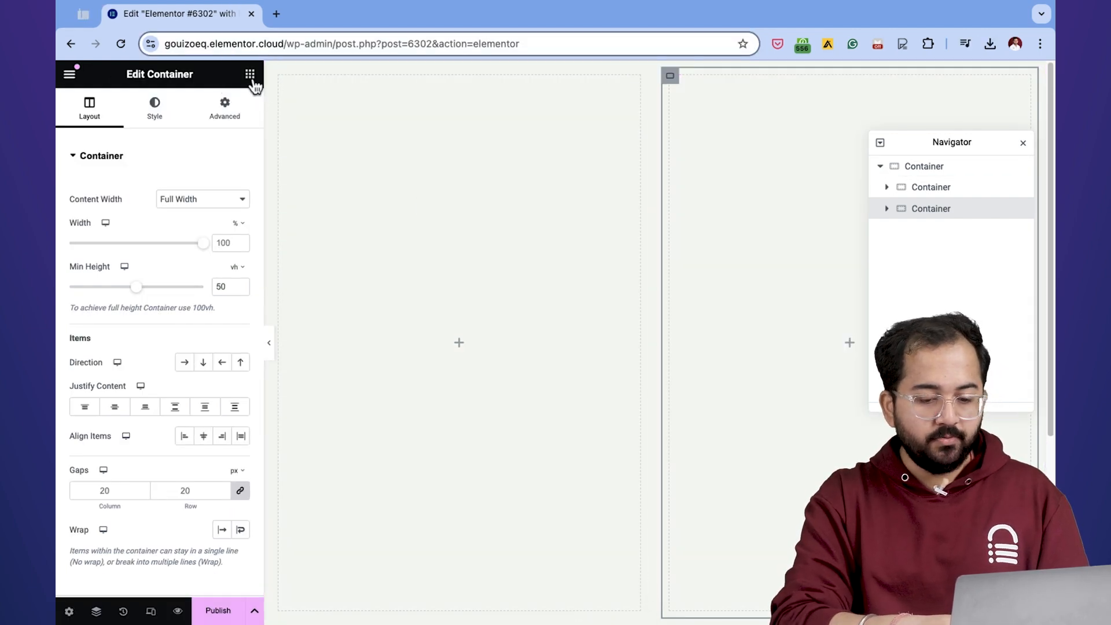
Step: Fill the left Text Editor's raw HTML with six menu links carrying data-image numbers
left_click(251, 74)
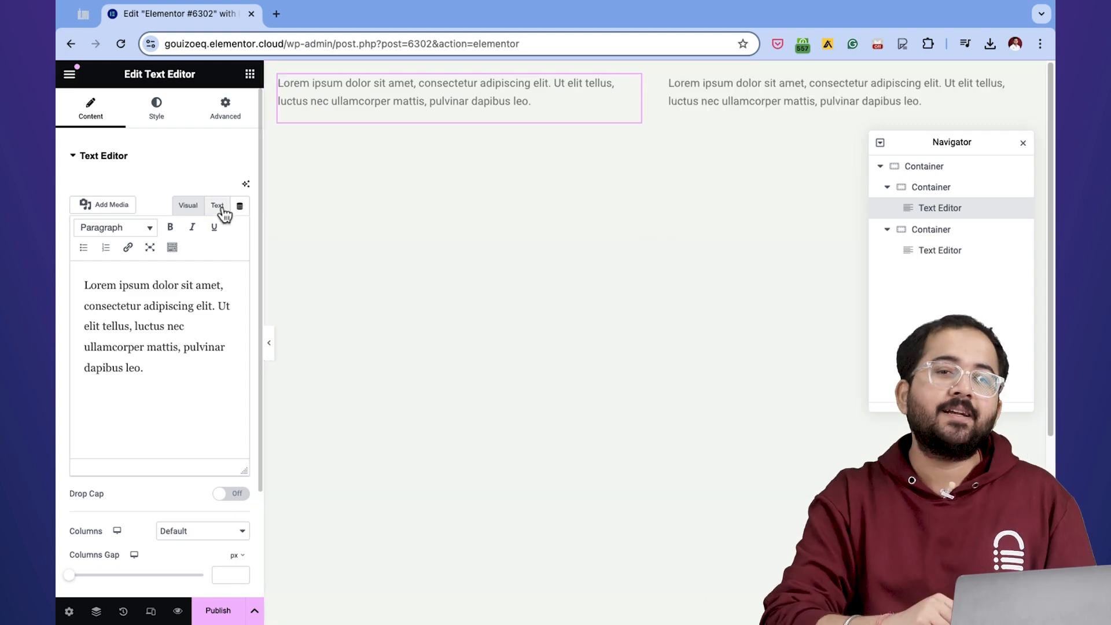
left_click(217, 206)
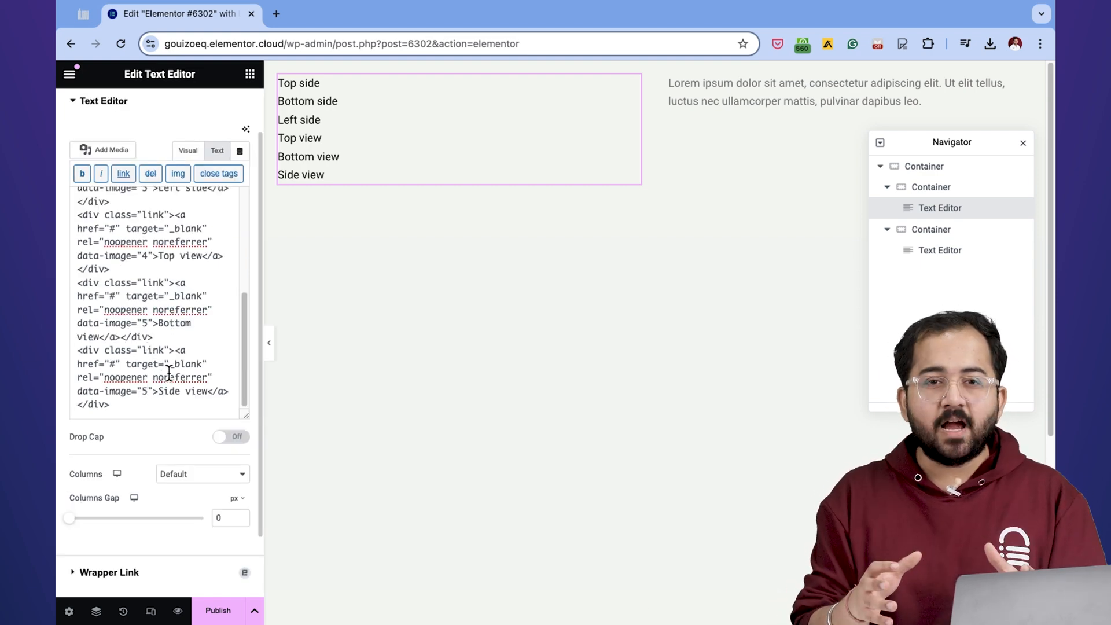
type("6")
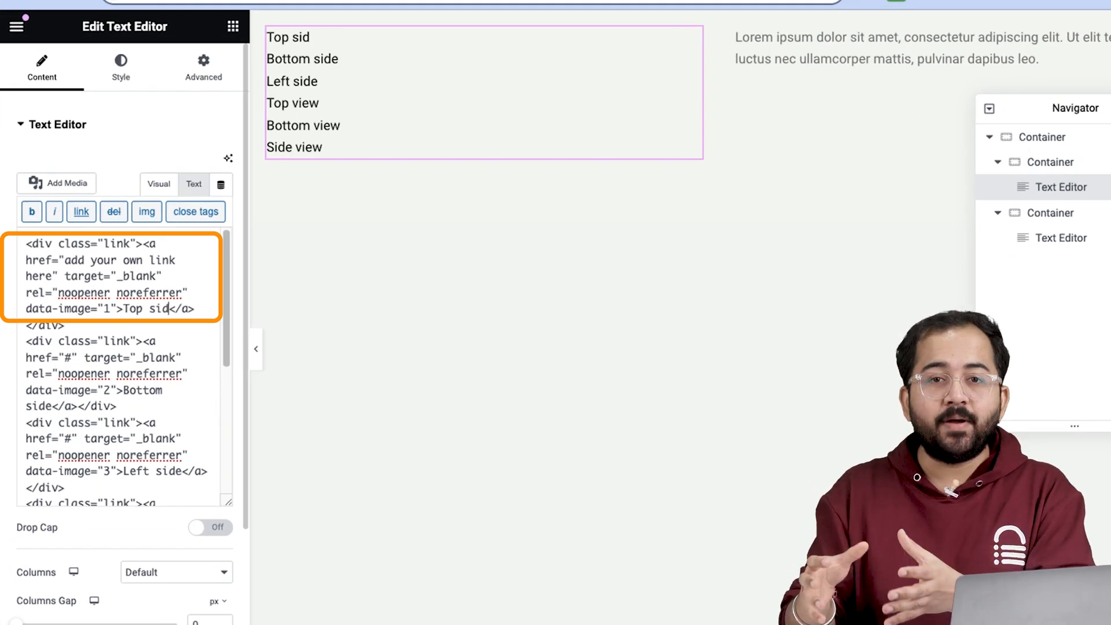
type("App")
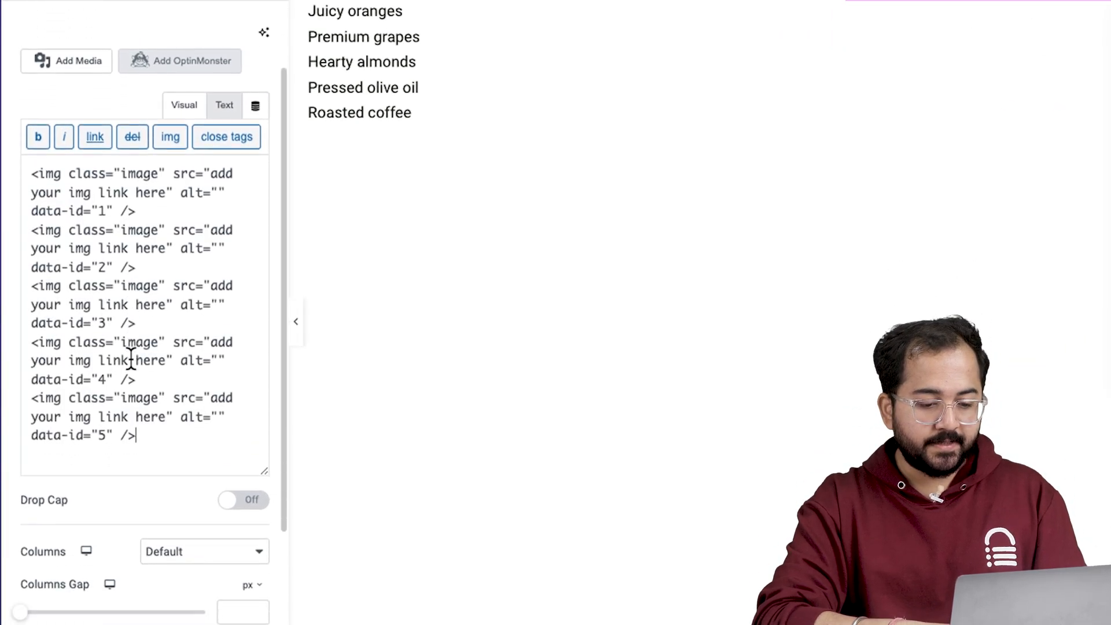
Step: Duplicate the last img tag and change its data-id to 6 for a sixth image
left_click_drag(31, 324, 134, 361)
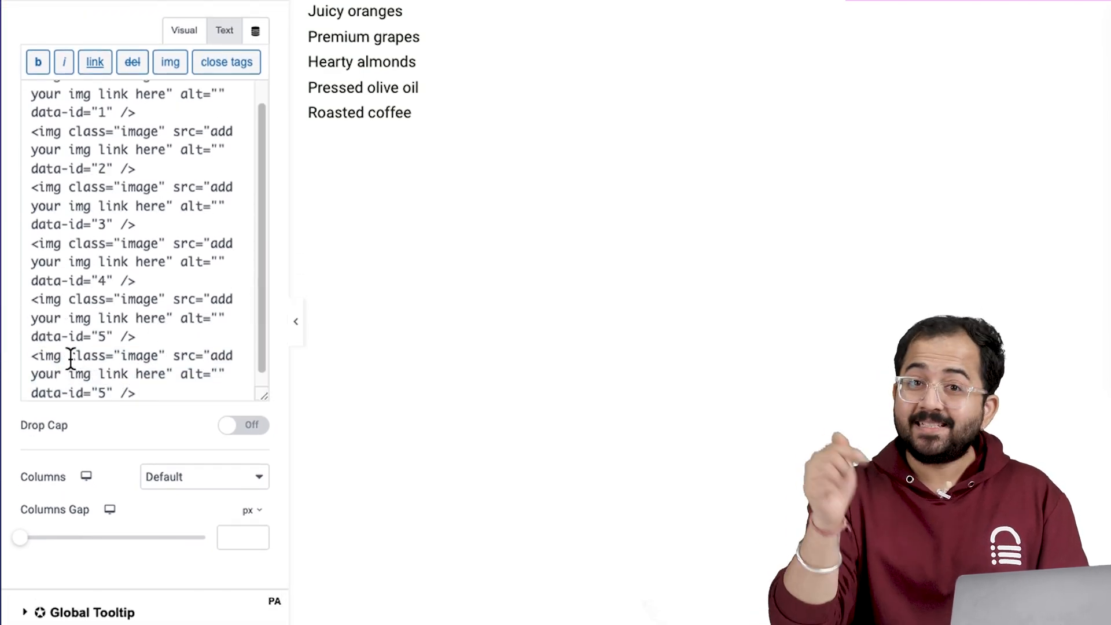
double_click(136, 357)
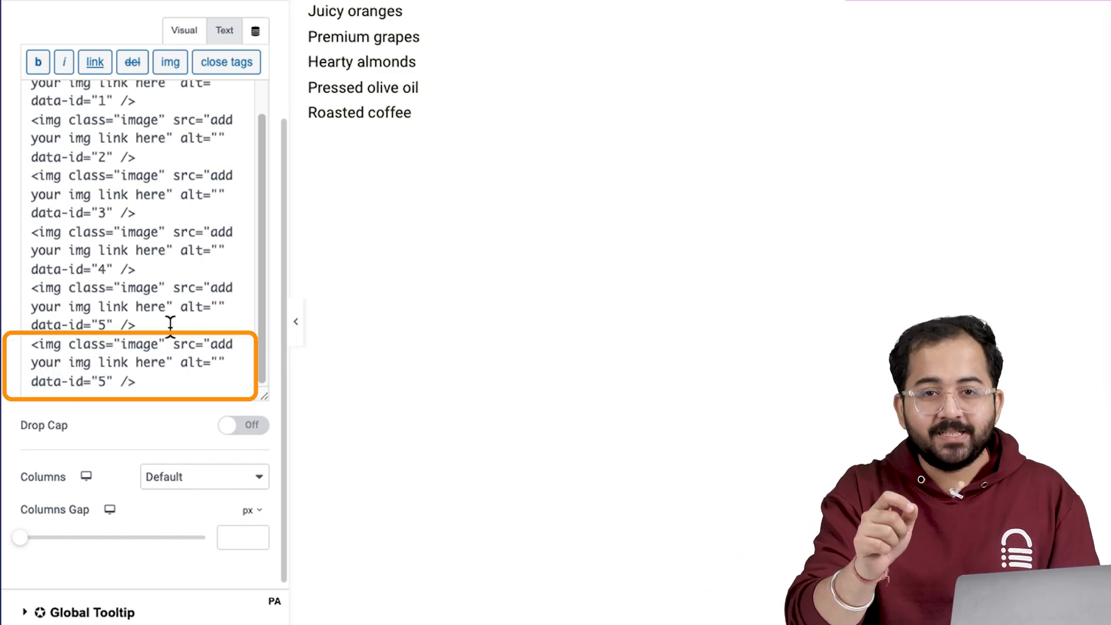
type("6")
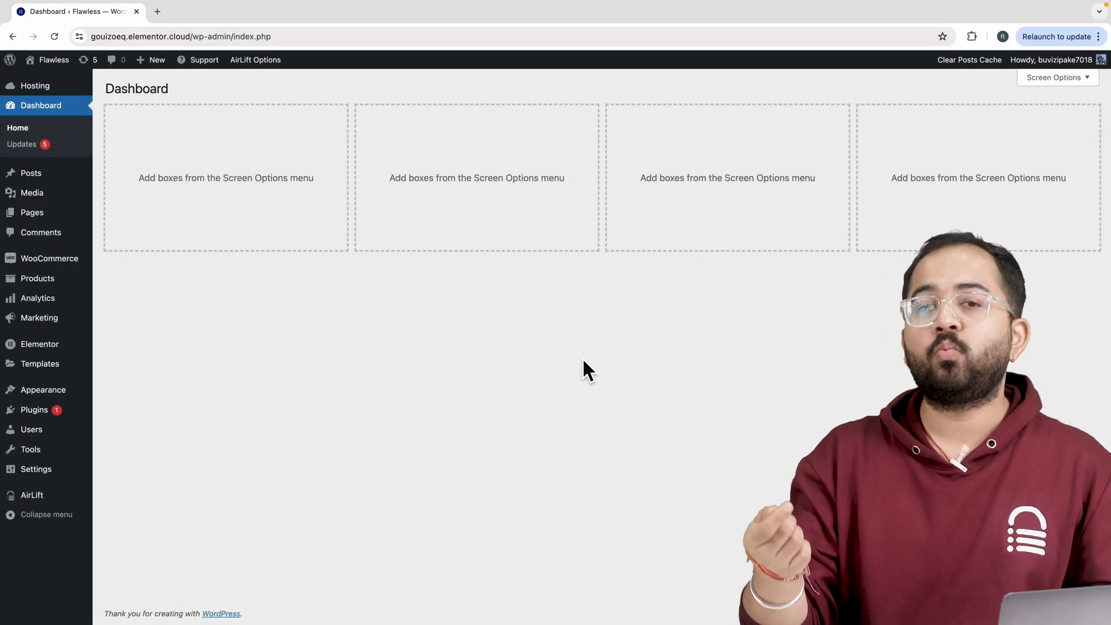
mouse_move(277, 428)
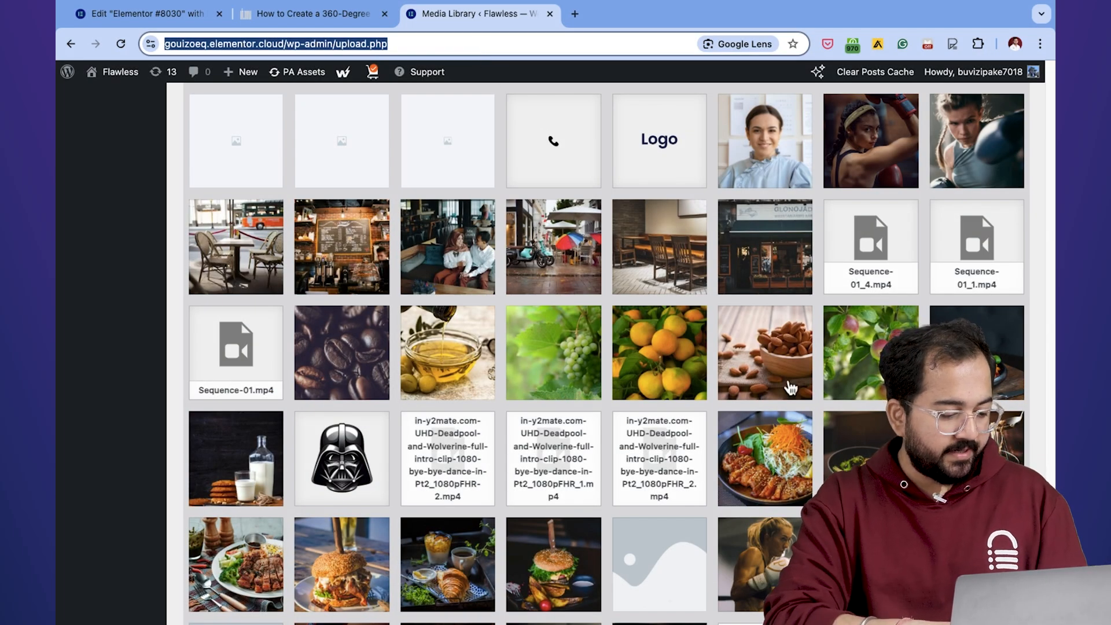
Step: Copy the apples image's file URL from its Media Library attachment details
left_click(870, 352)
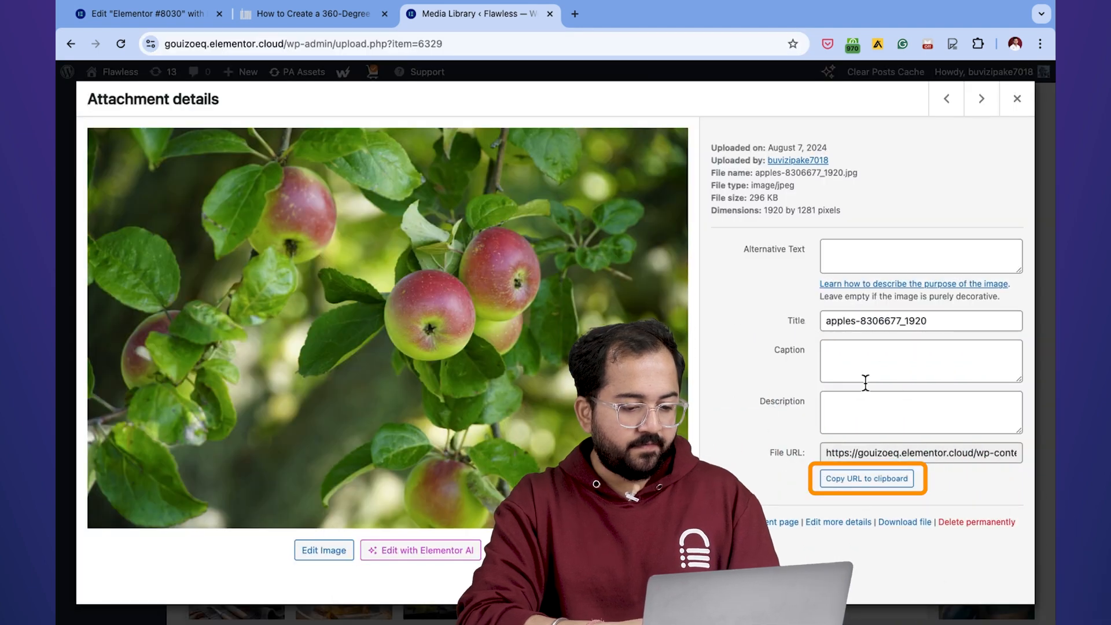
left_click(866, 479)
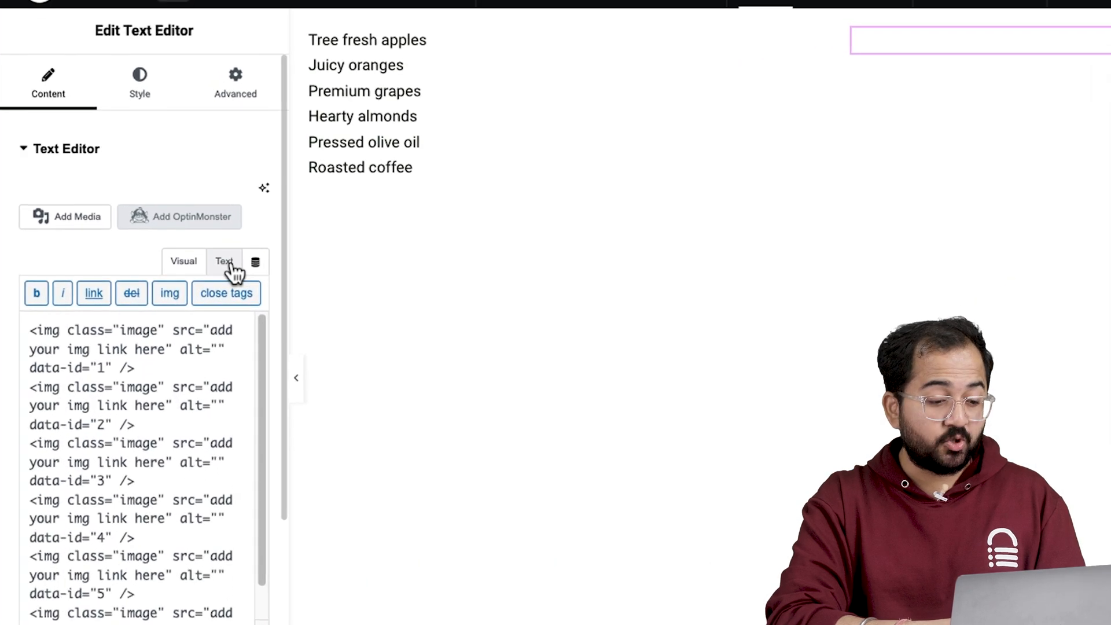
Step: Give each img tag its uploaded photo URL and alt text in the widget's HTML source
left_click(213, 340)
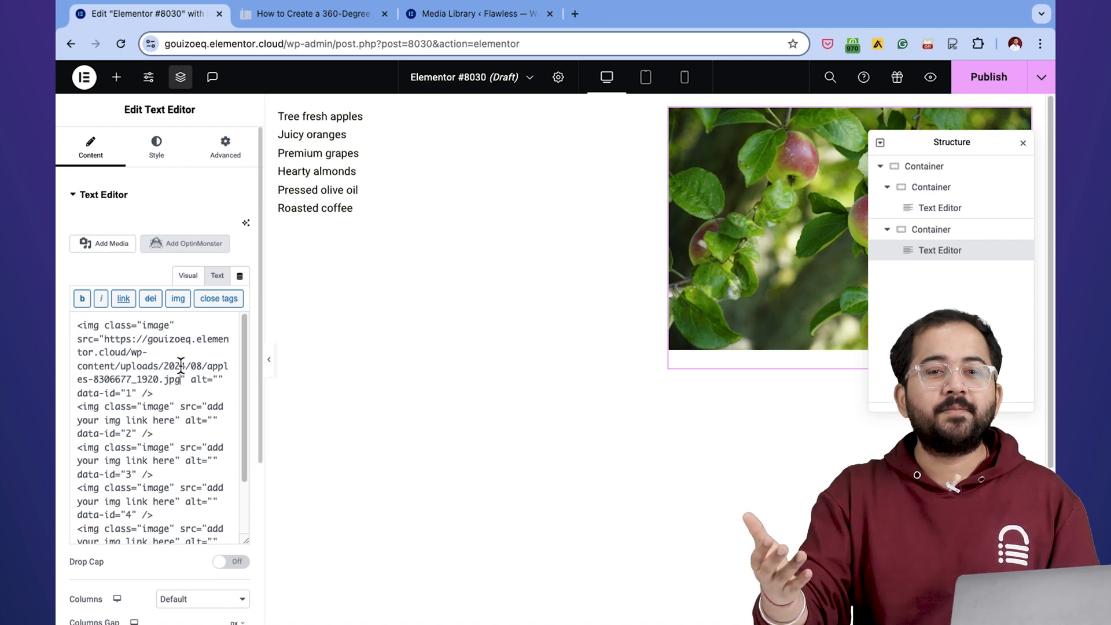
scroll("down", 3)
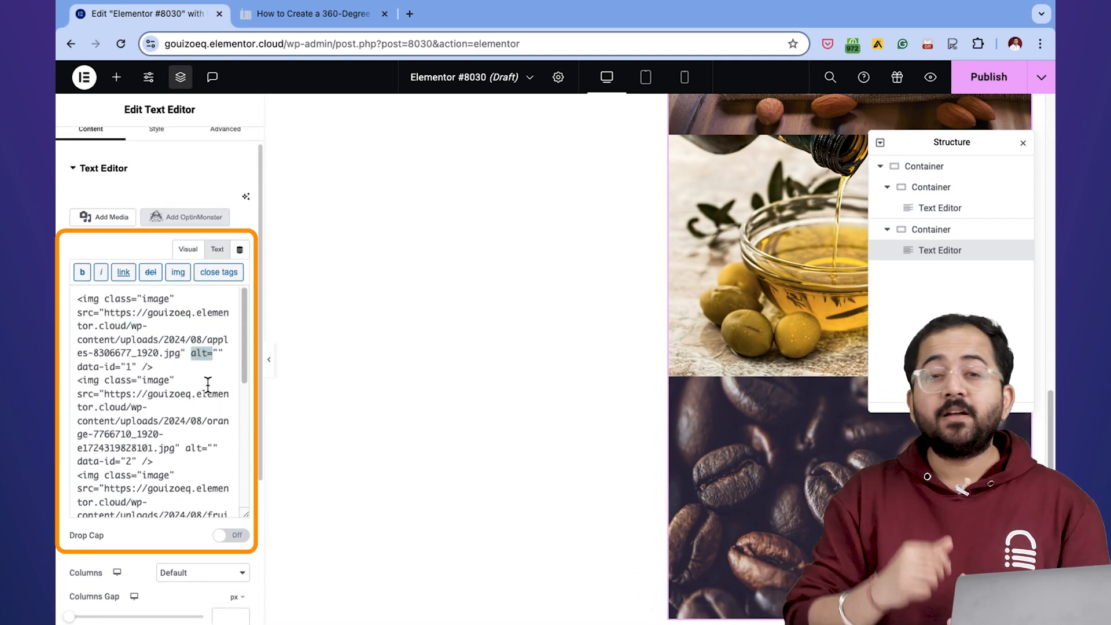
scroll("down", 3)
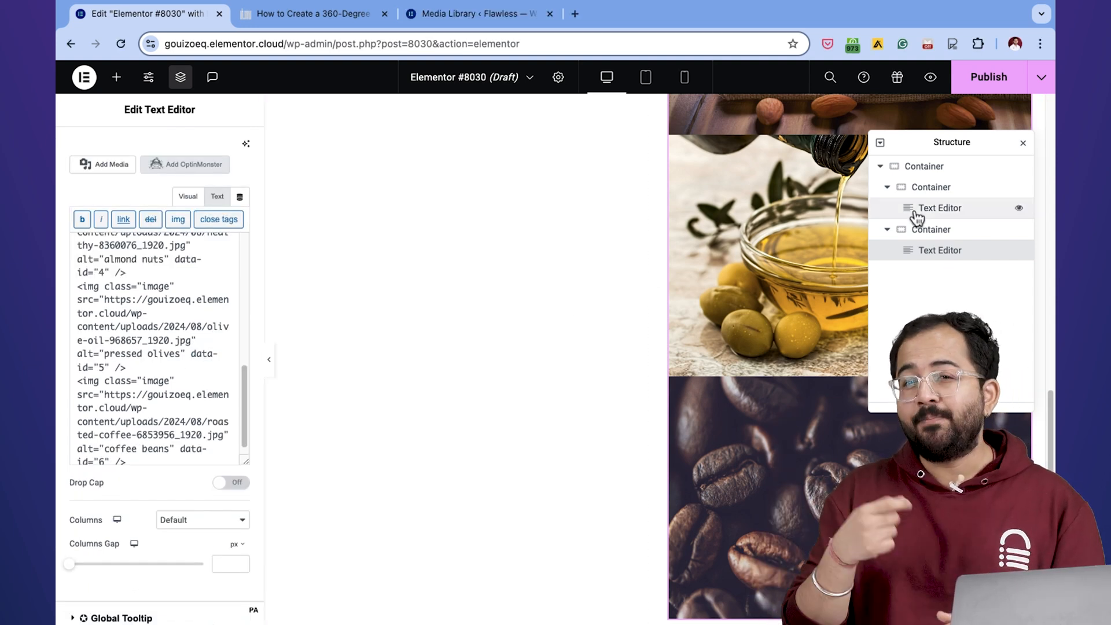
left_click(188, 195)
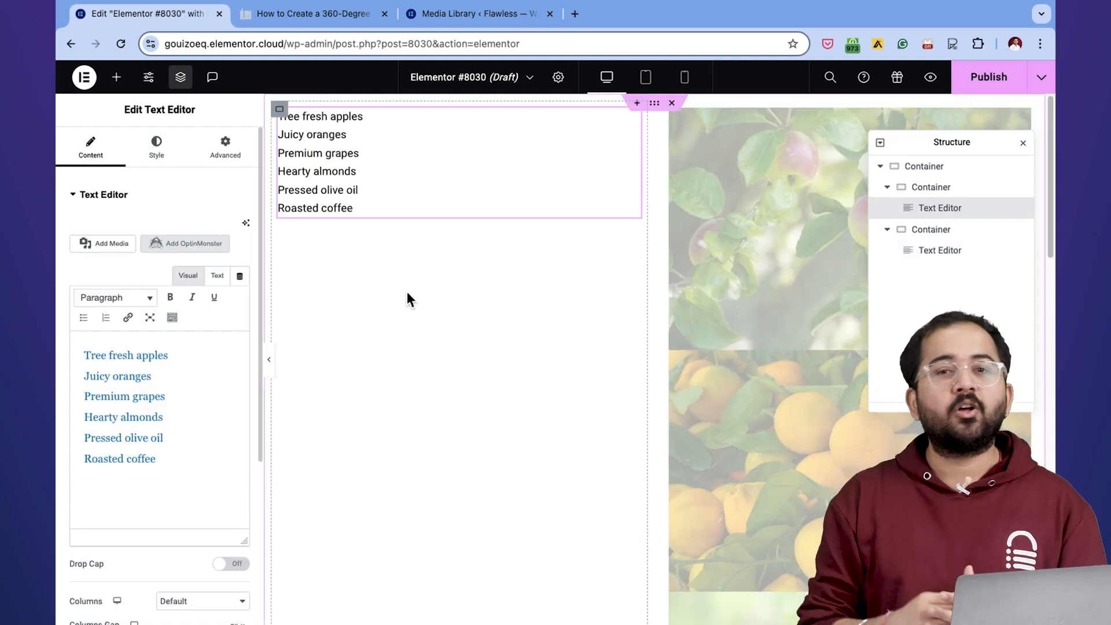
Step: Point the menu hrefs to the uploaded image URLs, starting with apples-8306677_1920.jpg
left_click(218, 275)
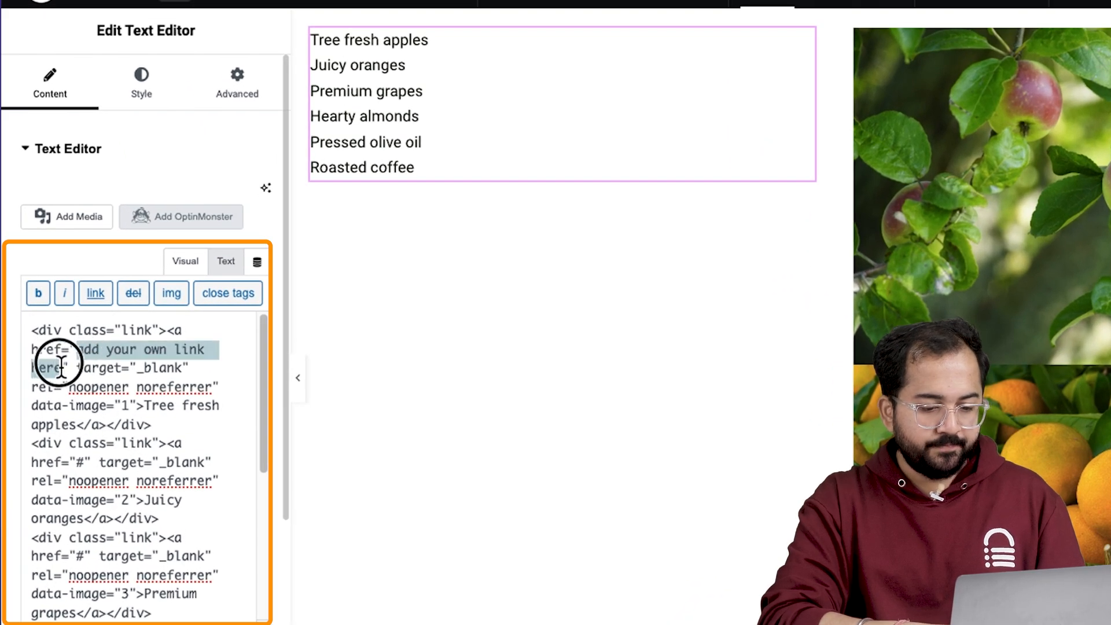
type("https://gouizoeq.elementor.cloud/wp-content/uploads/2024/08/apples-8306677_1920.jpg")
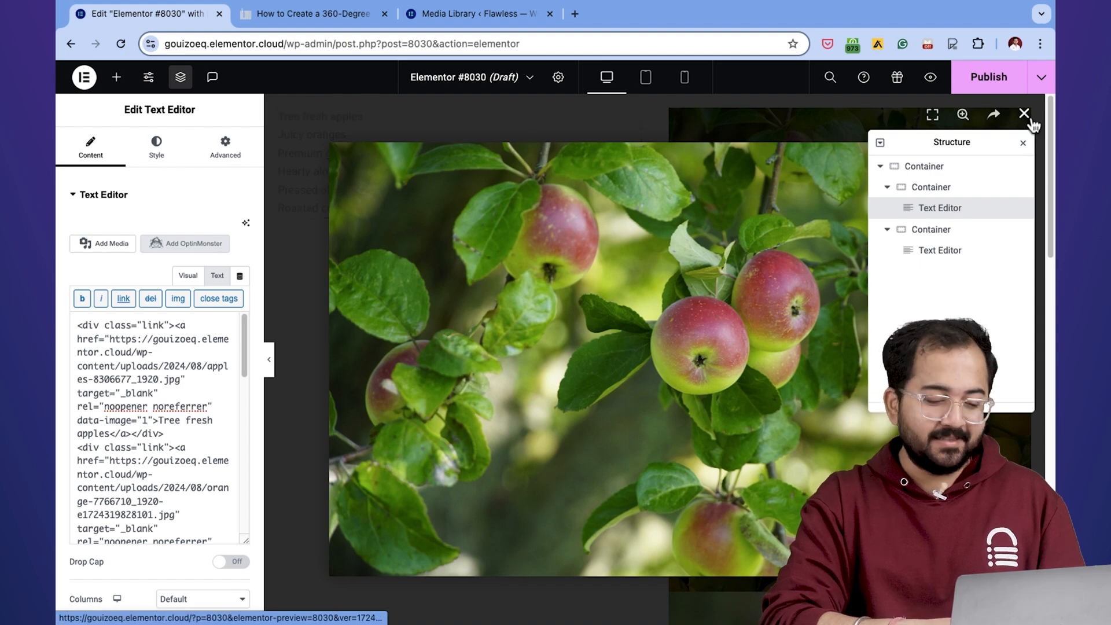
left_click(1025, 113)
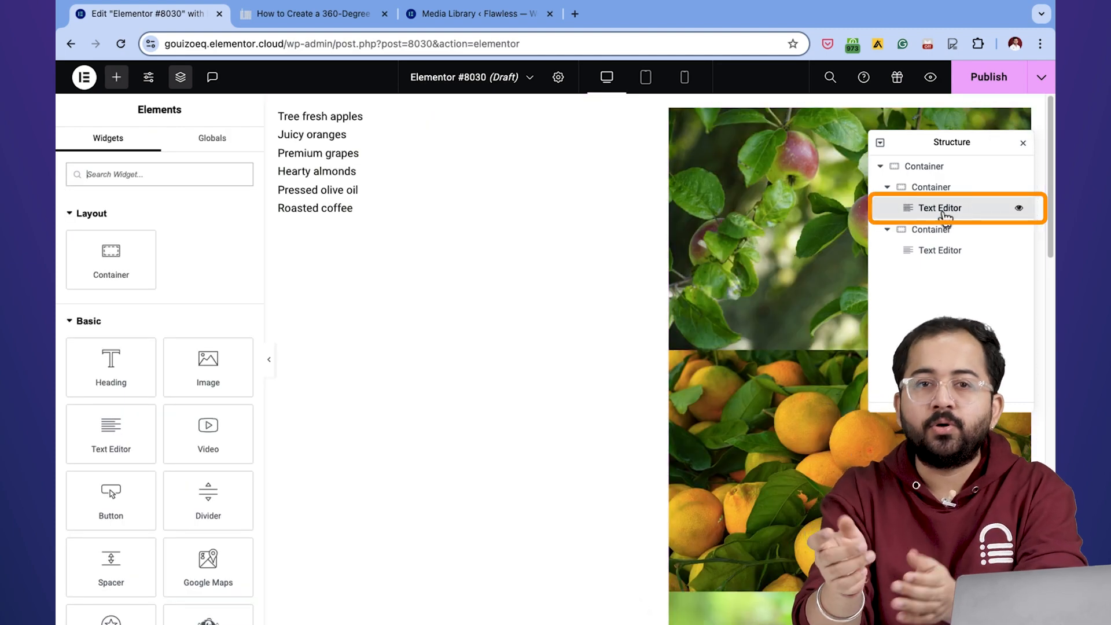
left_click(940, 209)
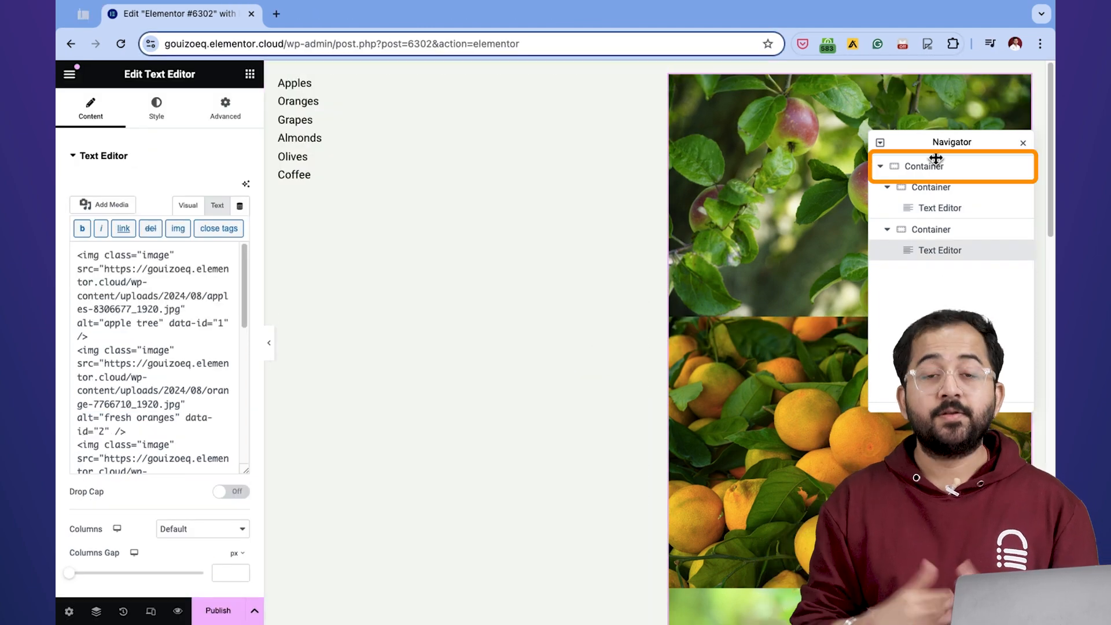
Step: Review the outer container's custom CSS and give the image widget the class pill
left_click(933, 167)
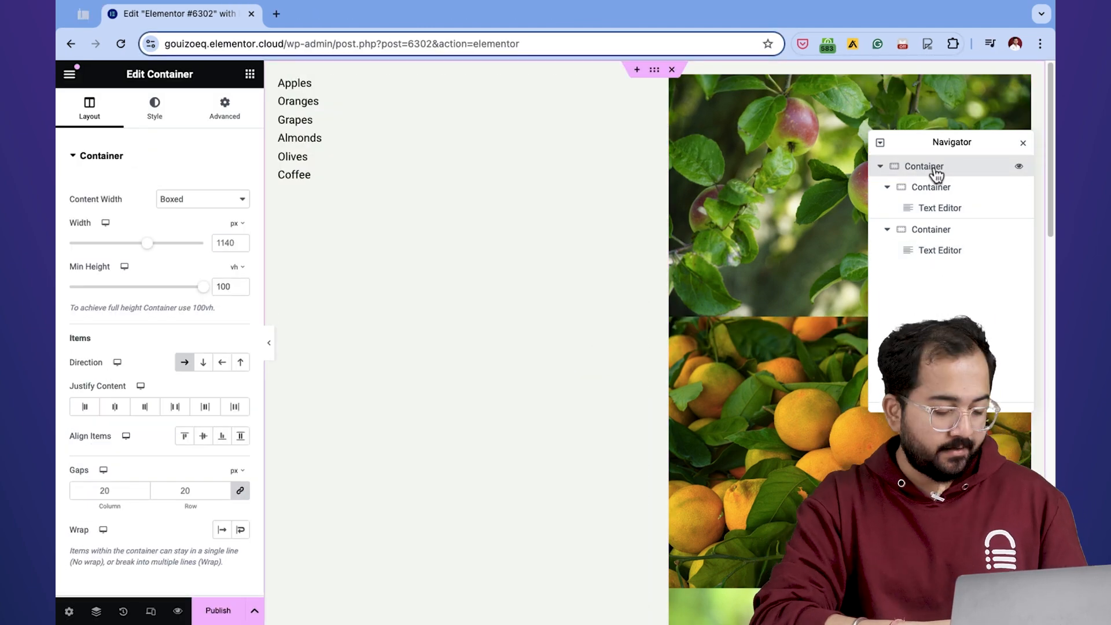
left_click(225, 107)
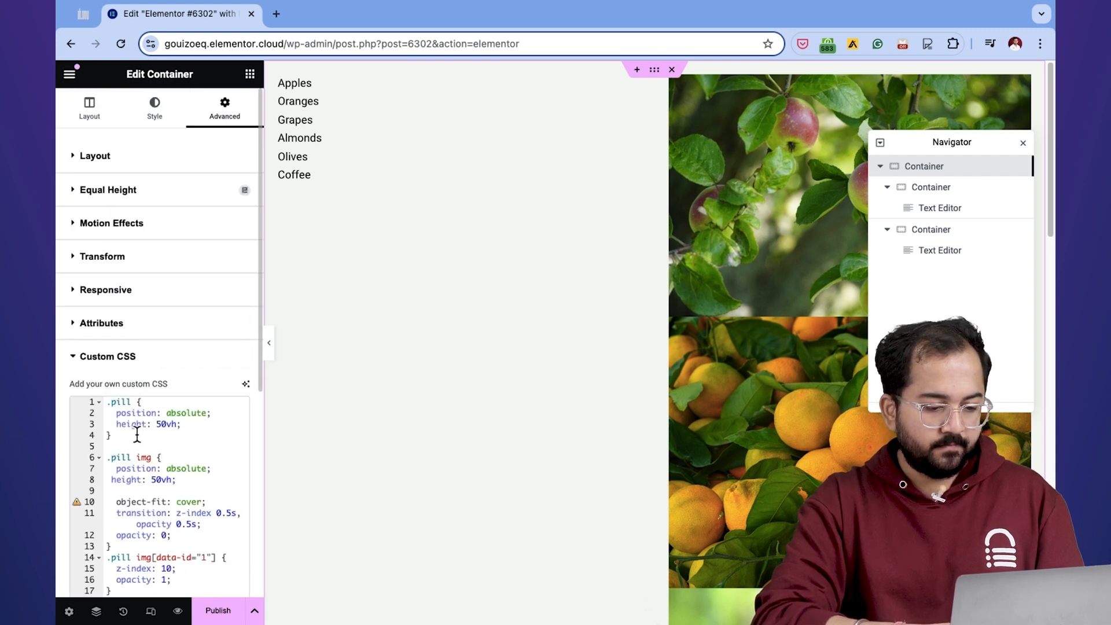
left_click(940, 208)
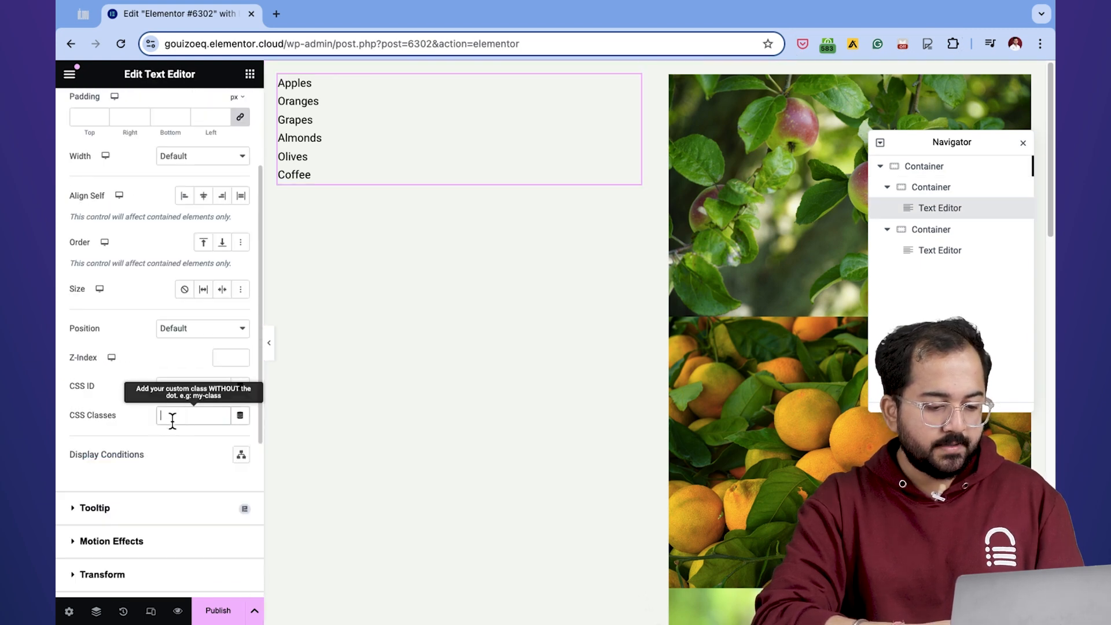
type("pill")
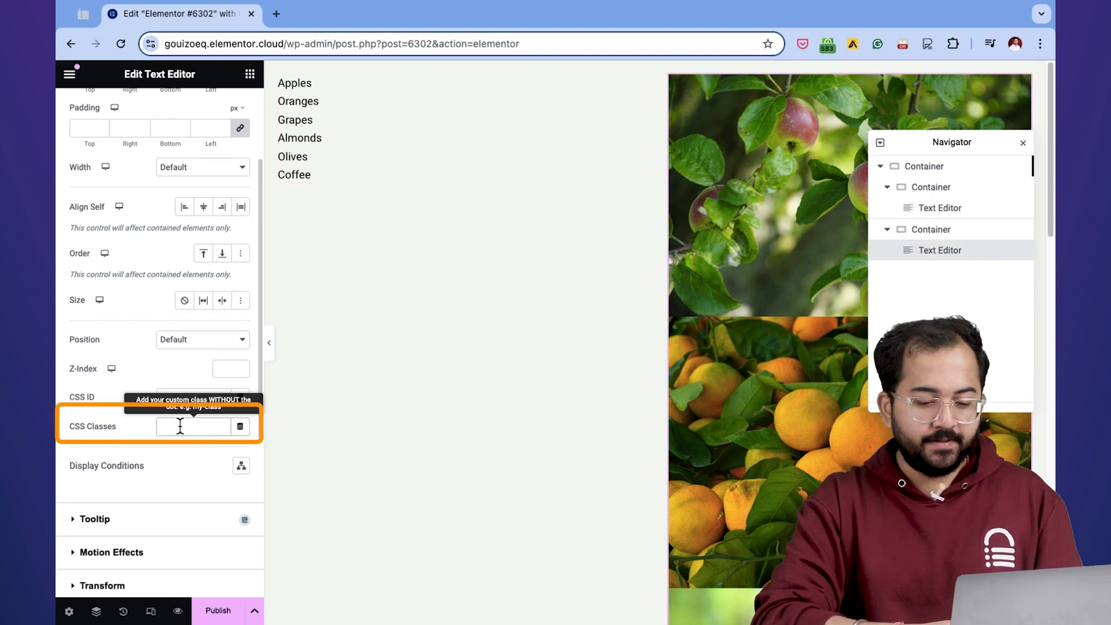
type("pill")
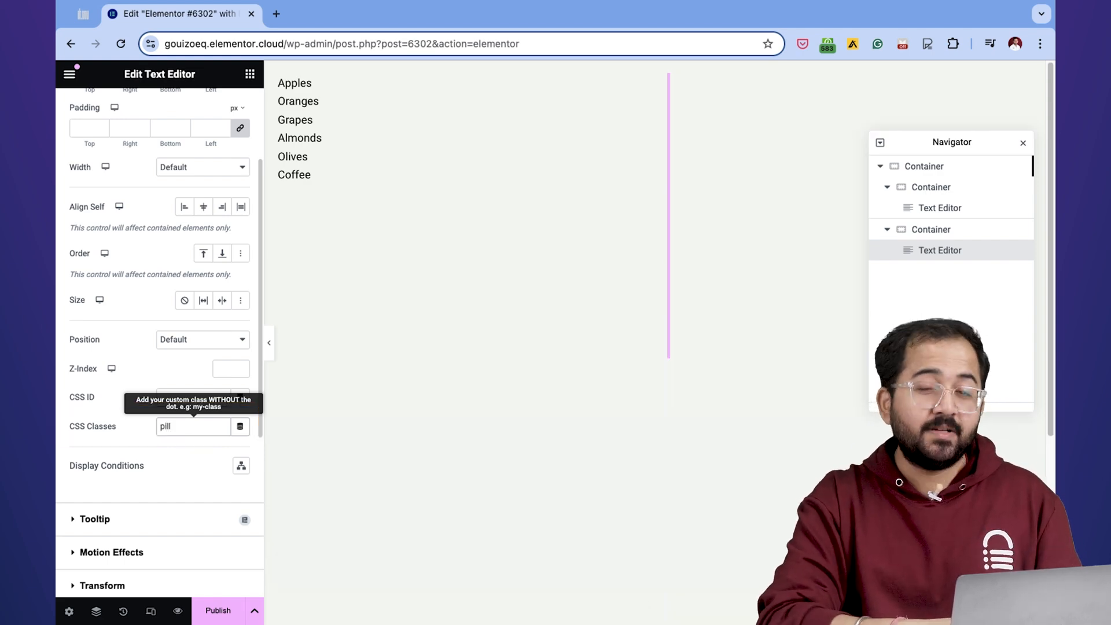
left_click(924, 167)
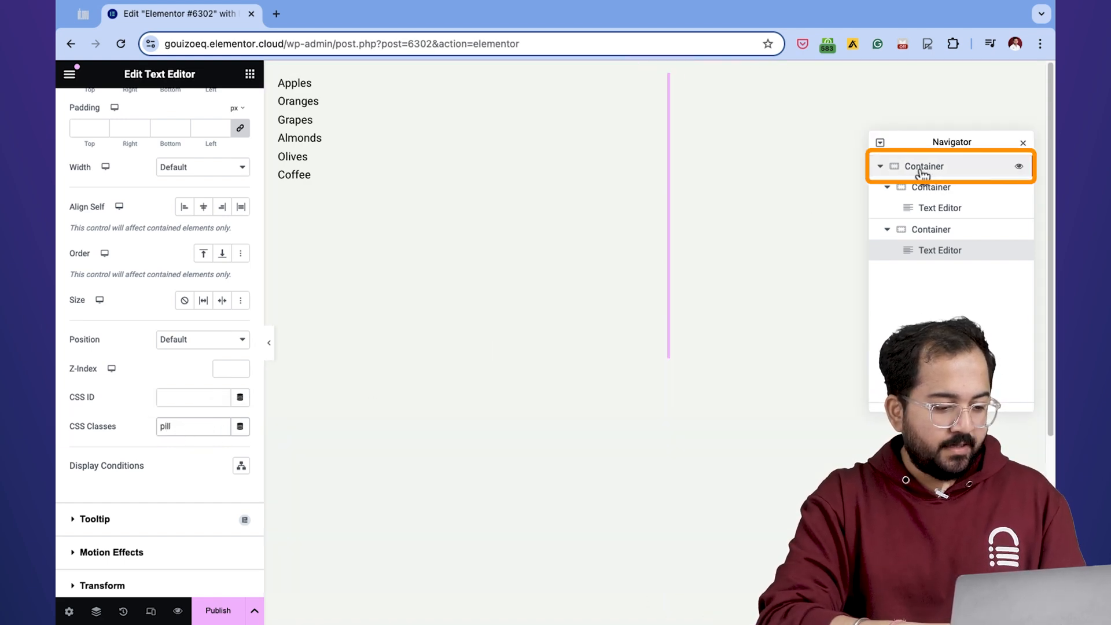
Step: Give the outer container the CSS class menu so the list shows in large serif type
left_click(924, 167)
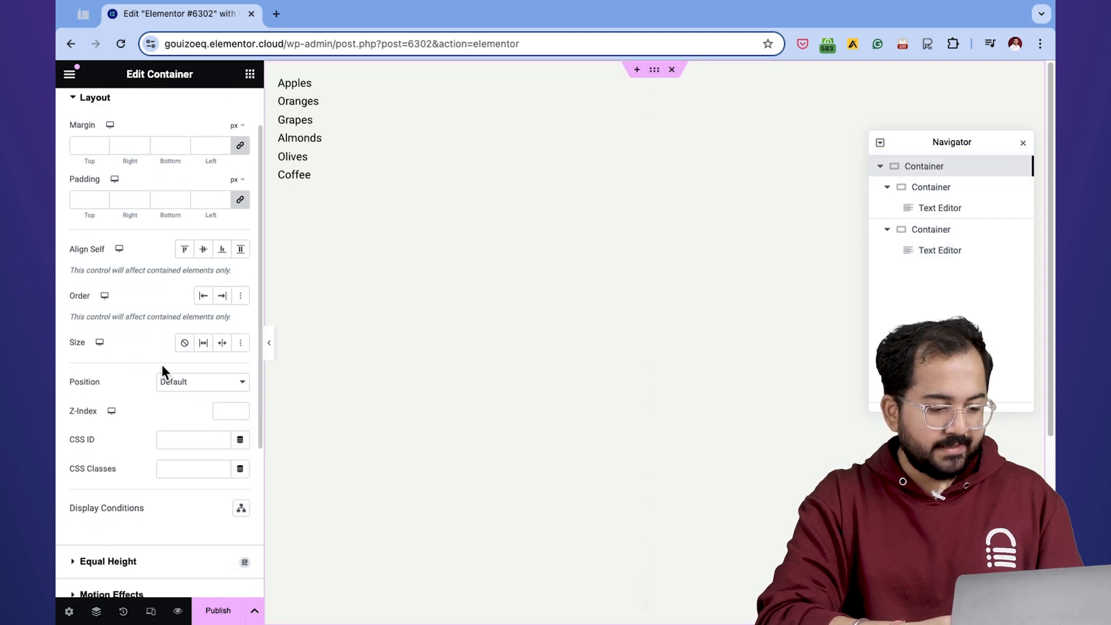
type("m")
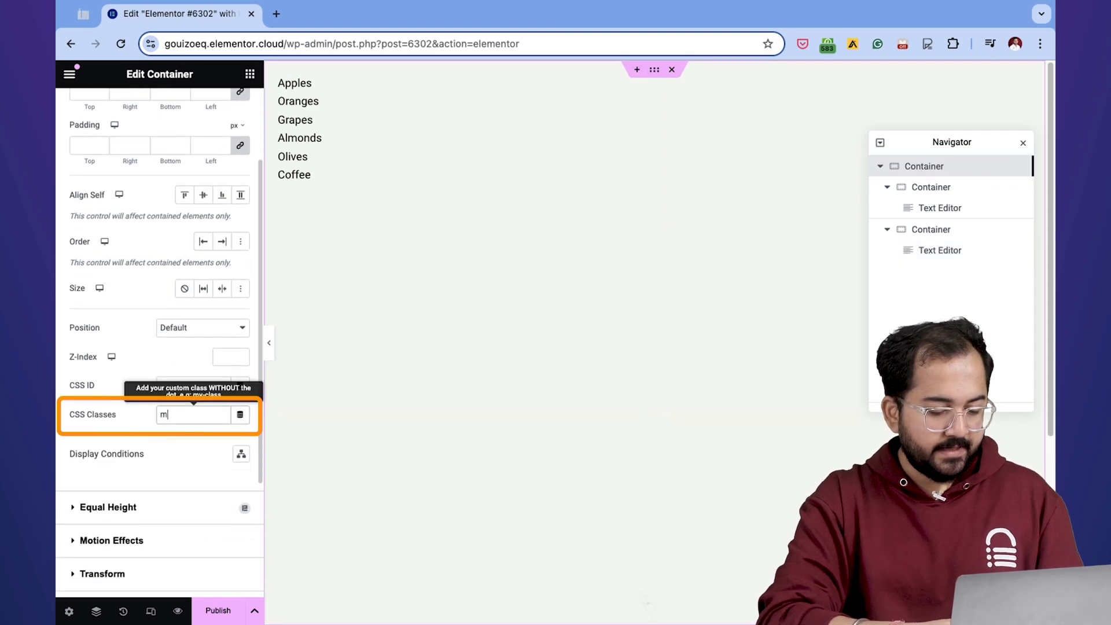
type("enu")
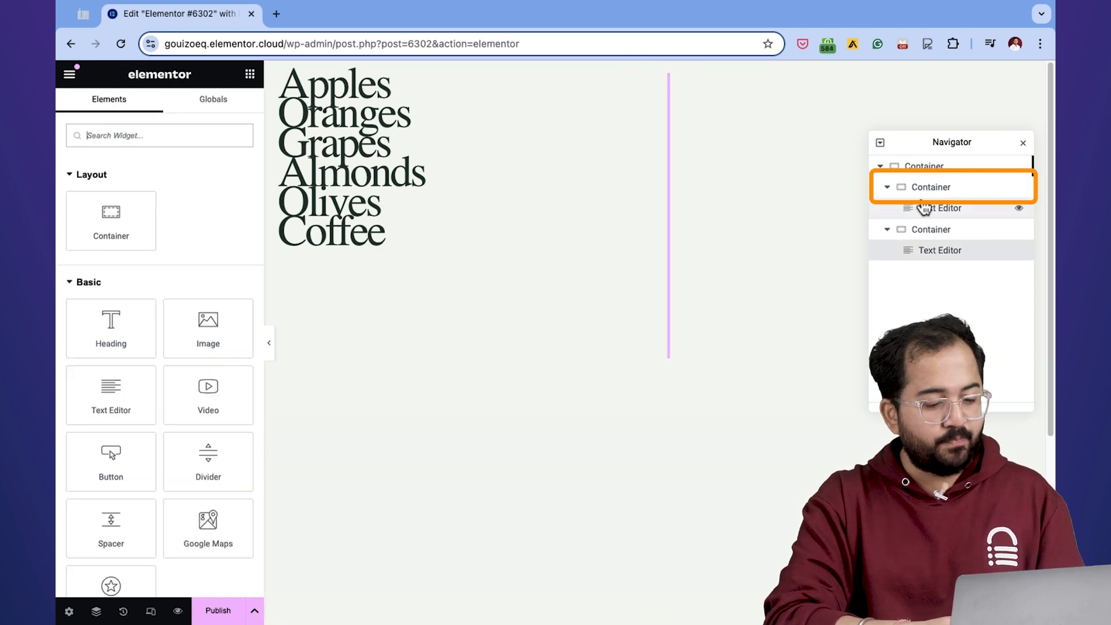
Step: Centre the menu in its column with Align Items and Justify Content set to Center
left_click(931, 187)
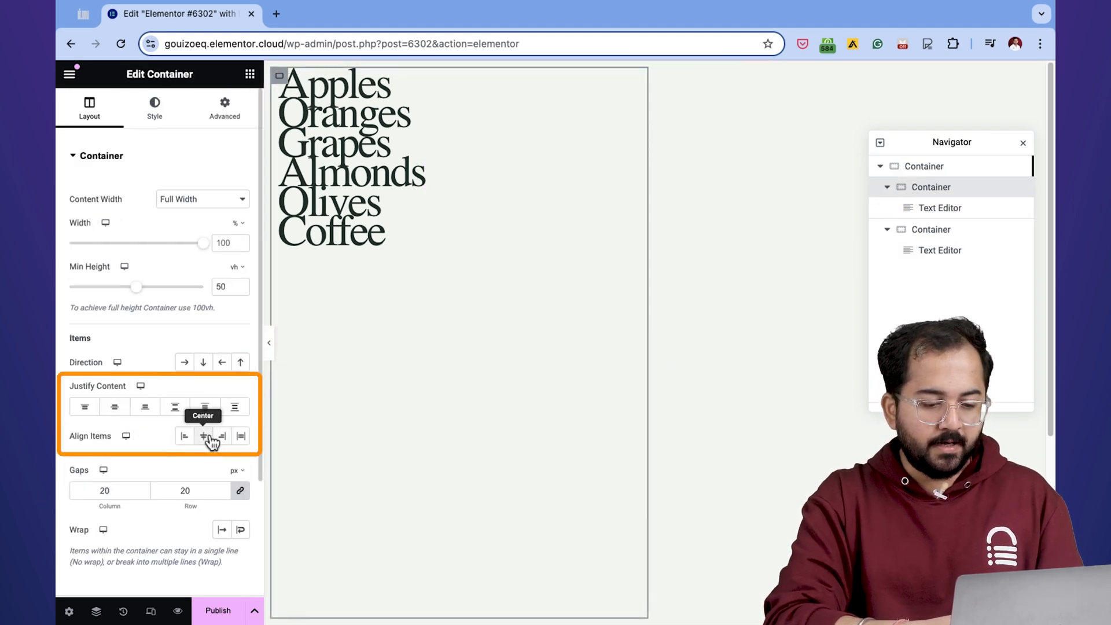
left_click(113, 408)
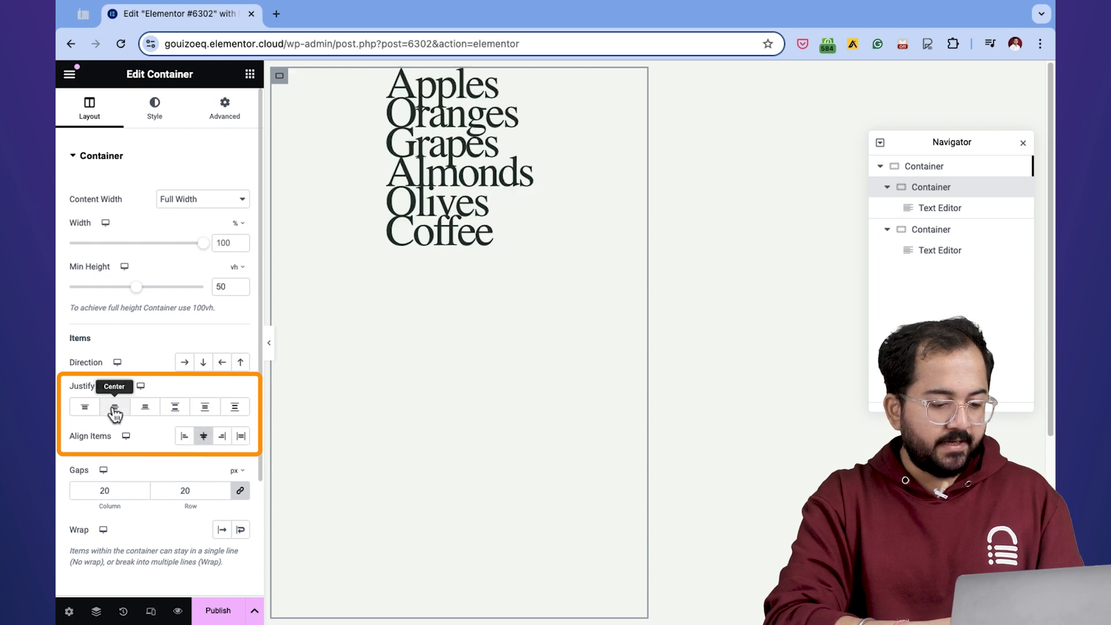
left_click(113, 407)
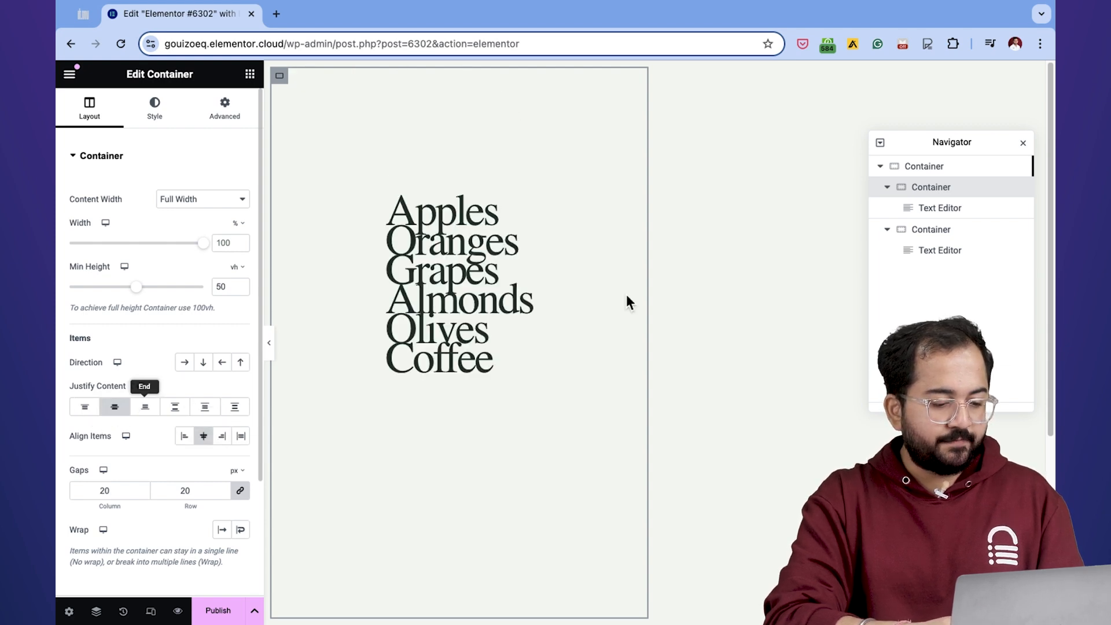
Step: Give the image Text Editor a custom width of 100% so the apple photo shows full width
left_click(940, 250)
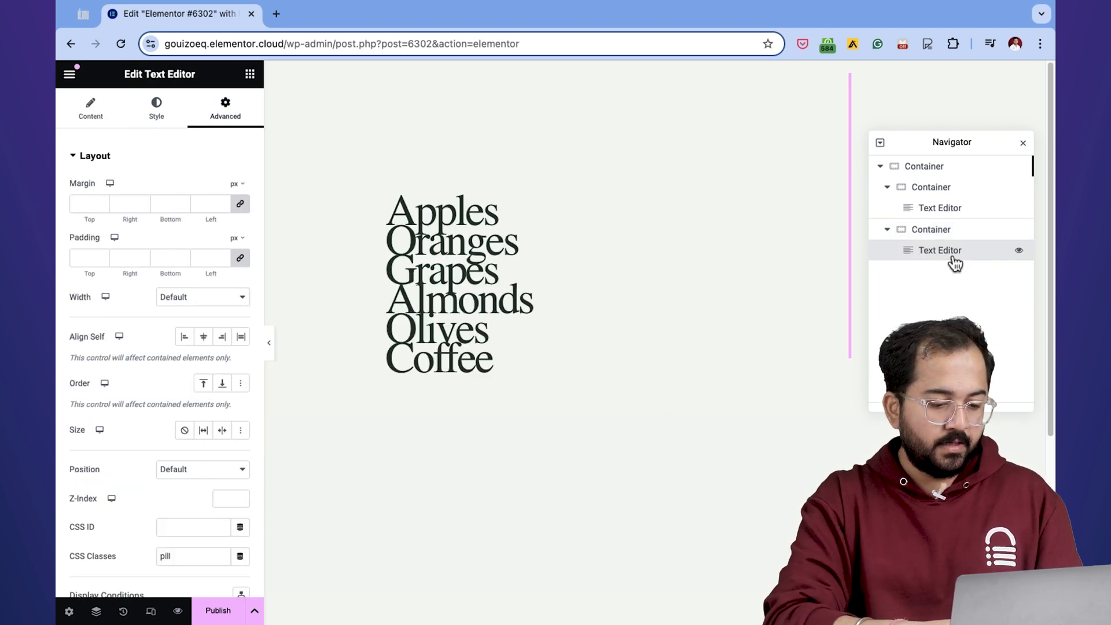
left_click(202, 296)
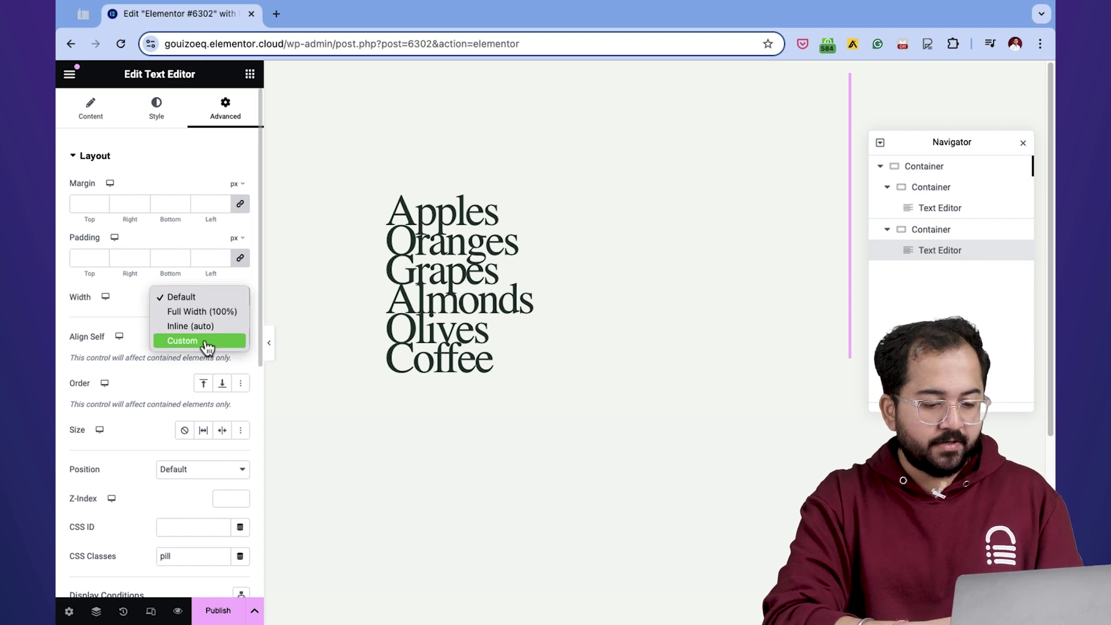
left_click(181, 340)
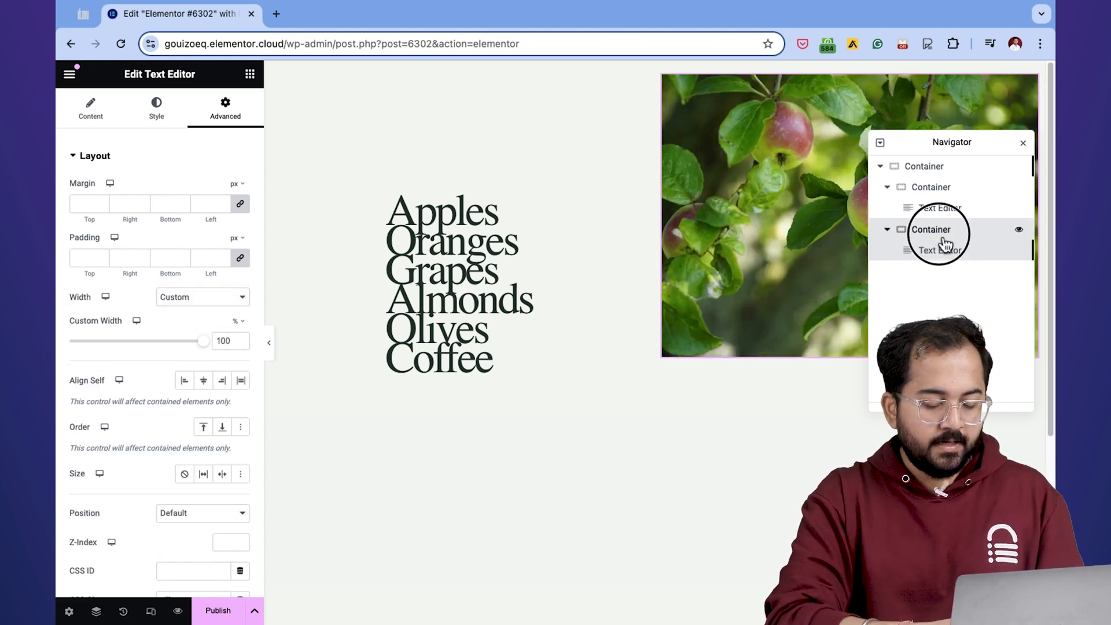
left_click(931, 229)
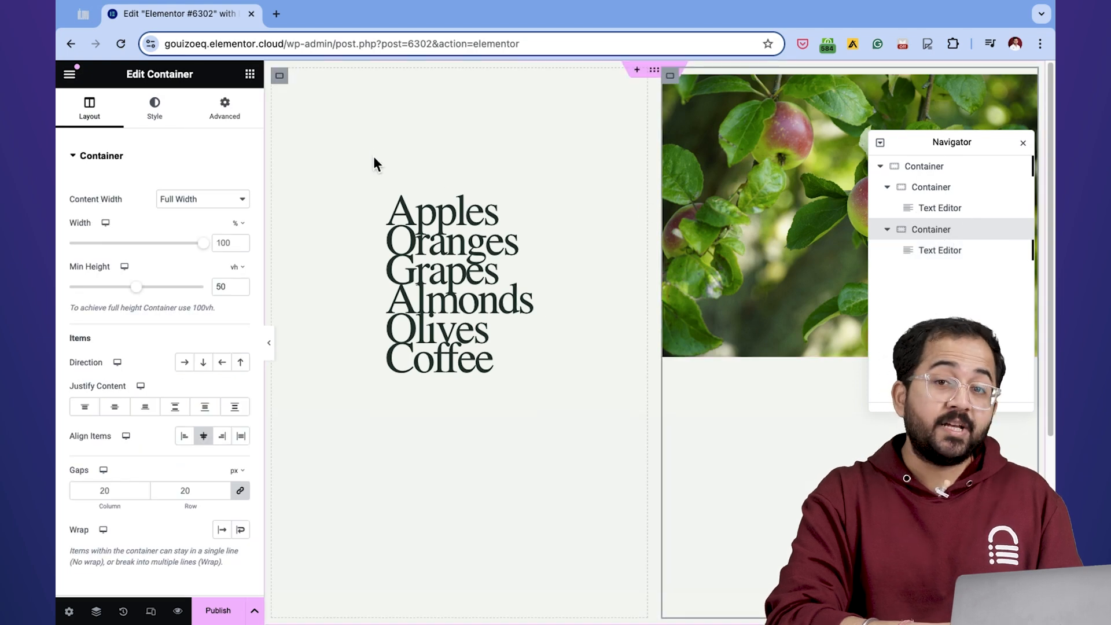
Step: Assign the CSS class links to the image container in its Advanced settings
left_click(225, 106)
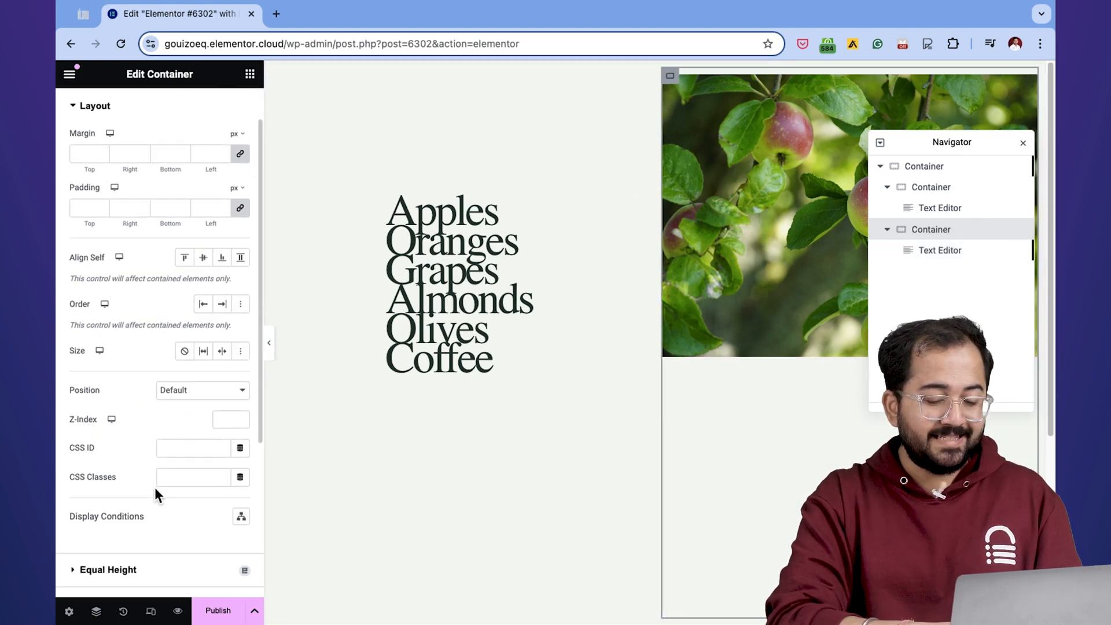
left_click(192, 477)
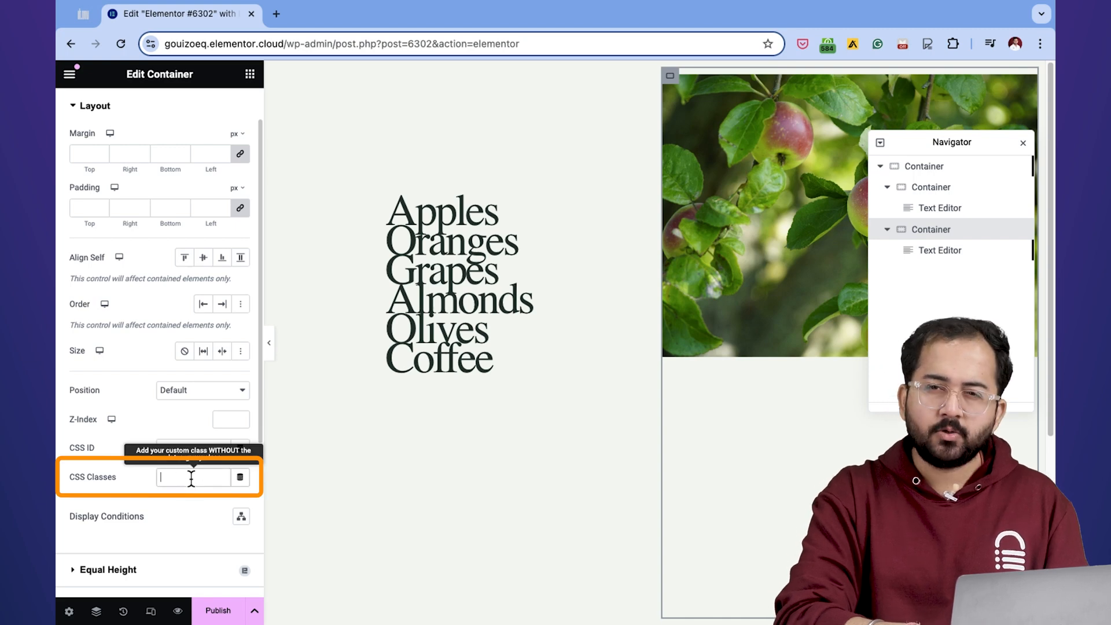
type("links")
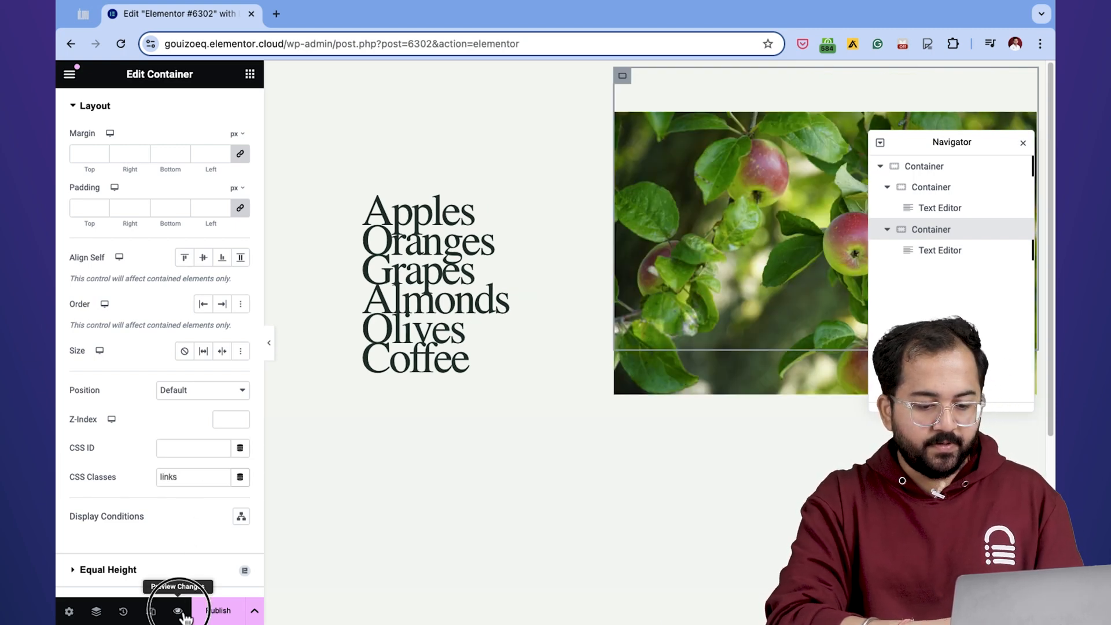
Step: Preview the page in a new tab showing the fruit list beside the apple photo
left_click(176, 611)
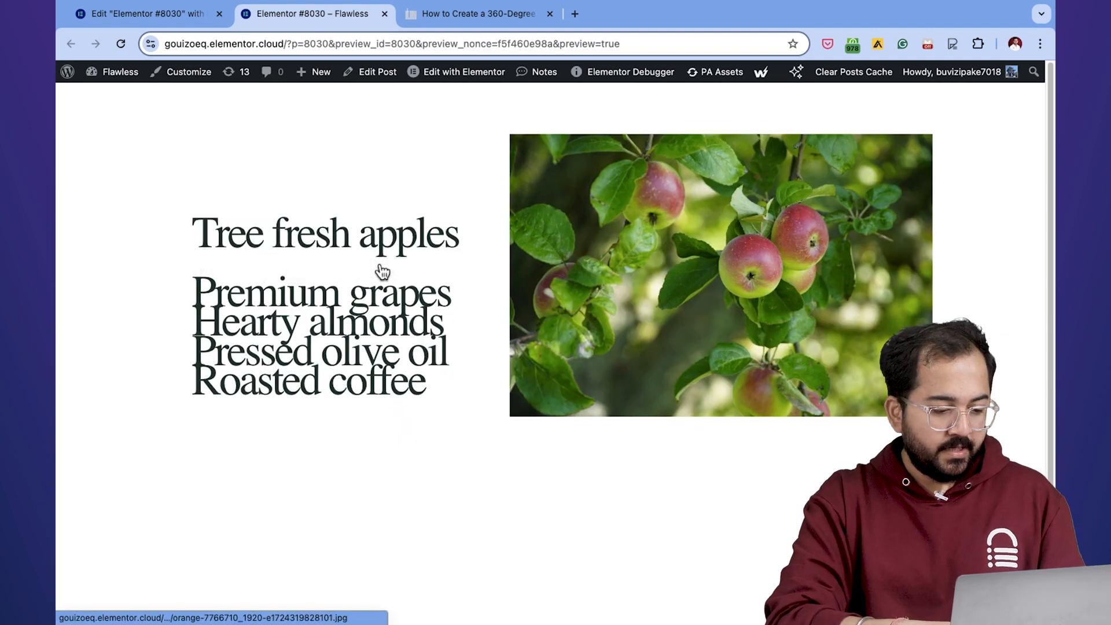
Step: Back in the editor, drag a new Container below the menu section and start adding an HTML widget
left_click(144, 14)
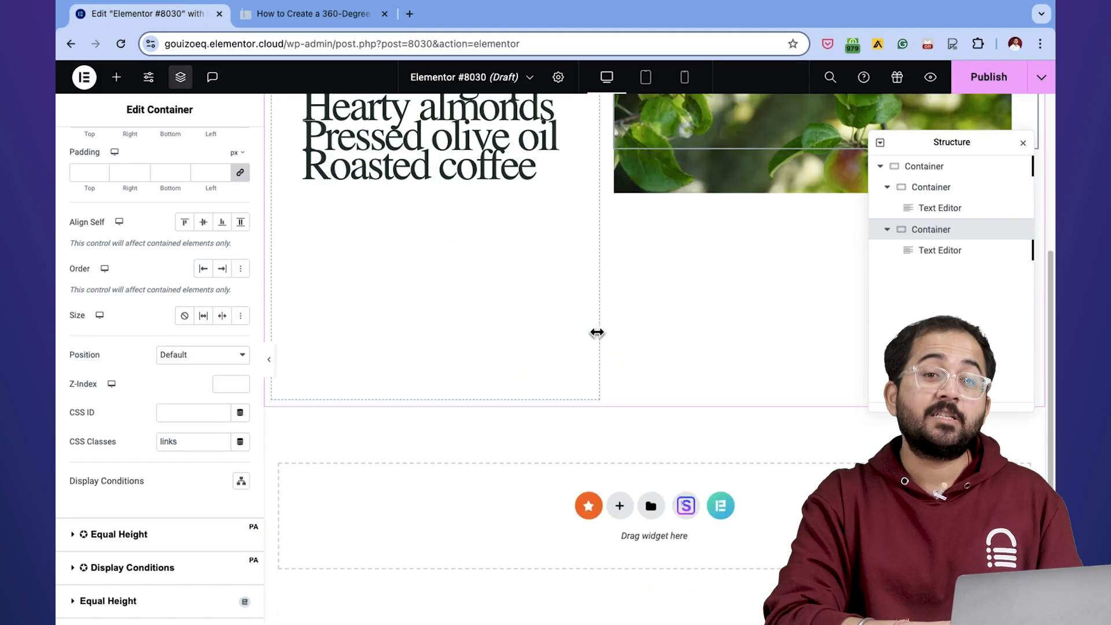
left_click(116, 76)
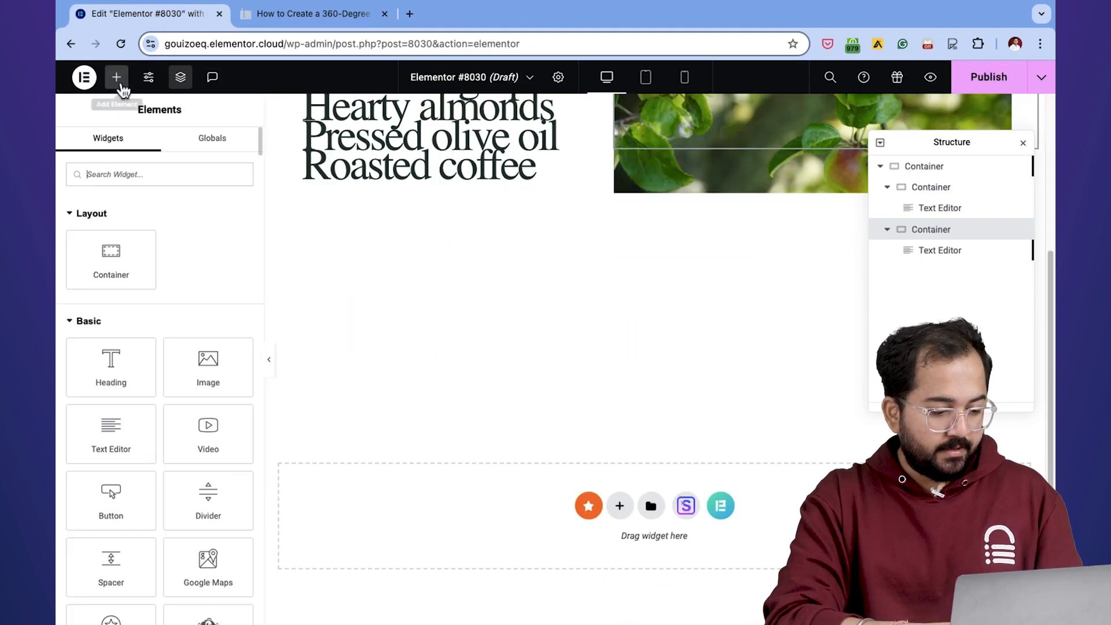
left_click_drag(111, 259, 633, 517)
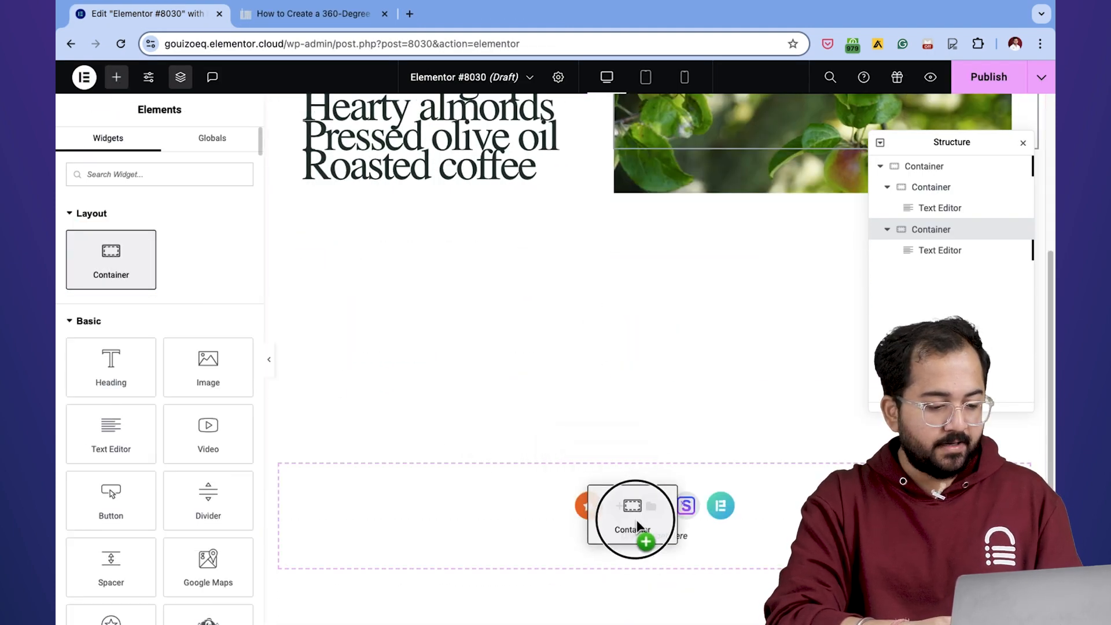
left_click(631, 516)
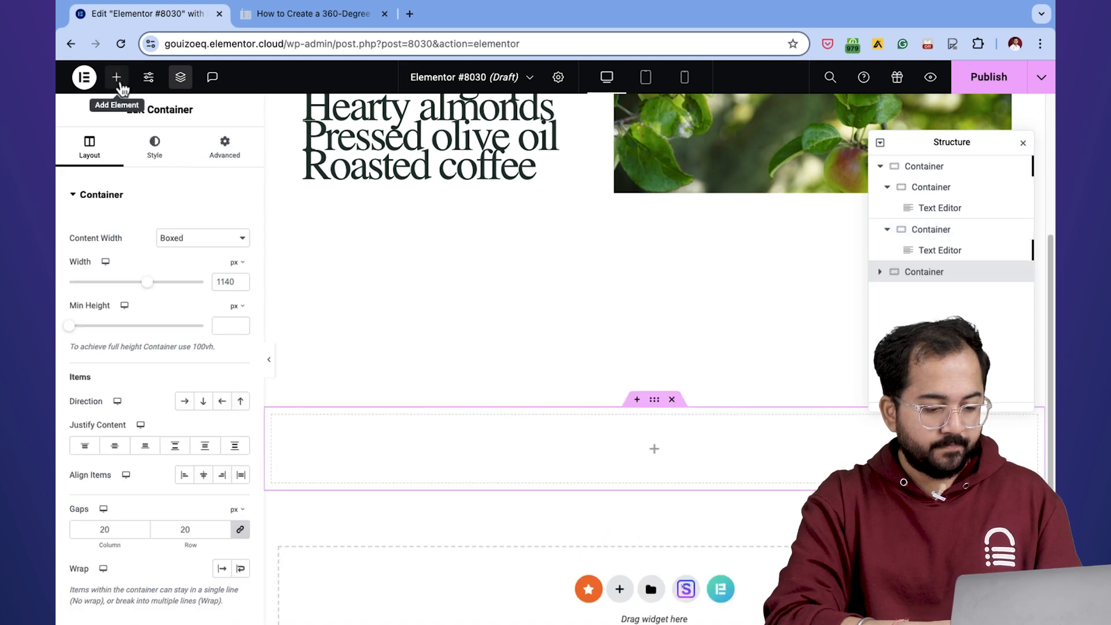
left_click(116, 76)
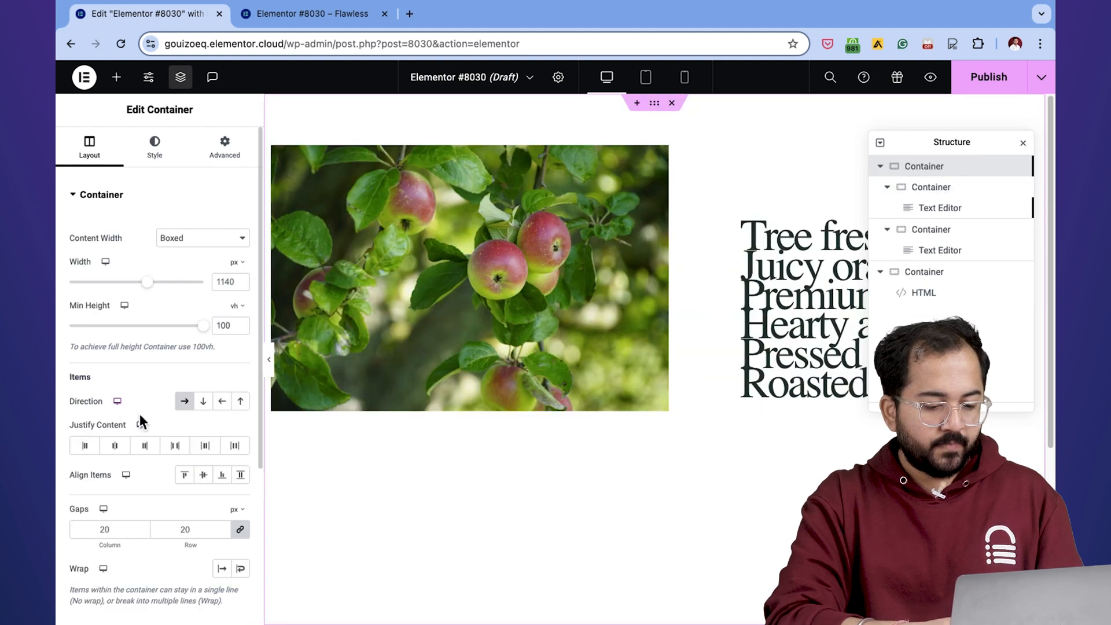
Step: Reverse the row so the menu sits left, and give the section a Classic black #000 background
left_click(222, 400)
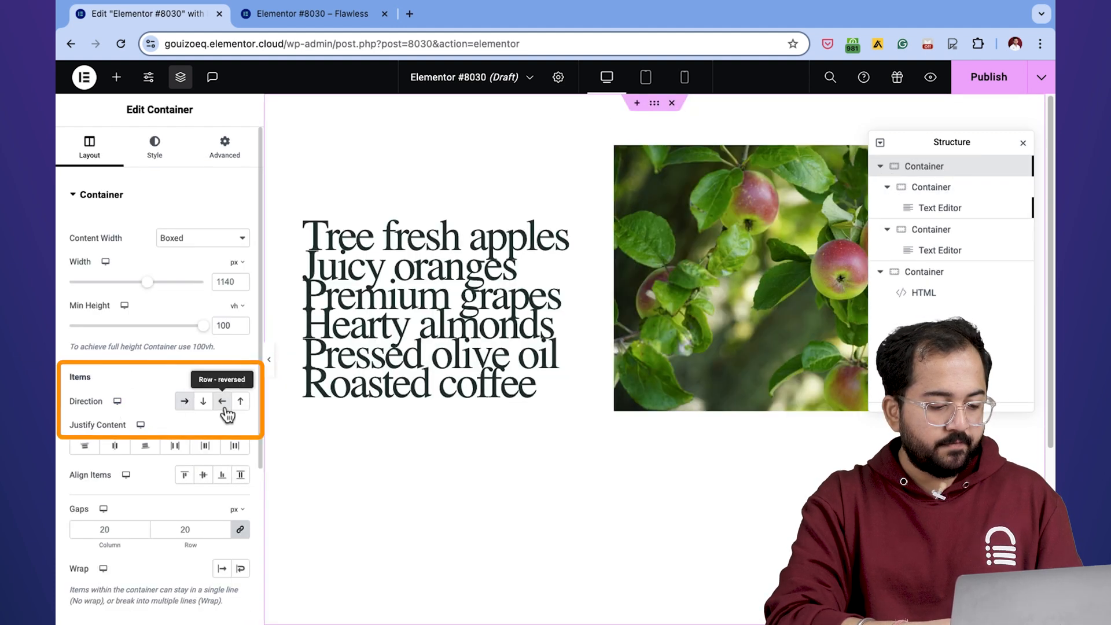
left_click(222, 401)
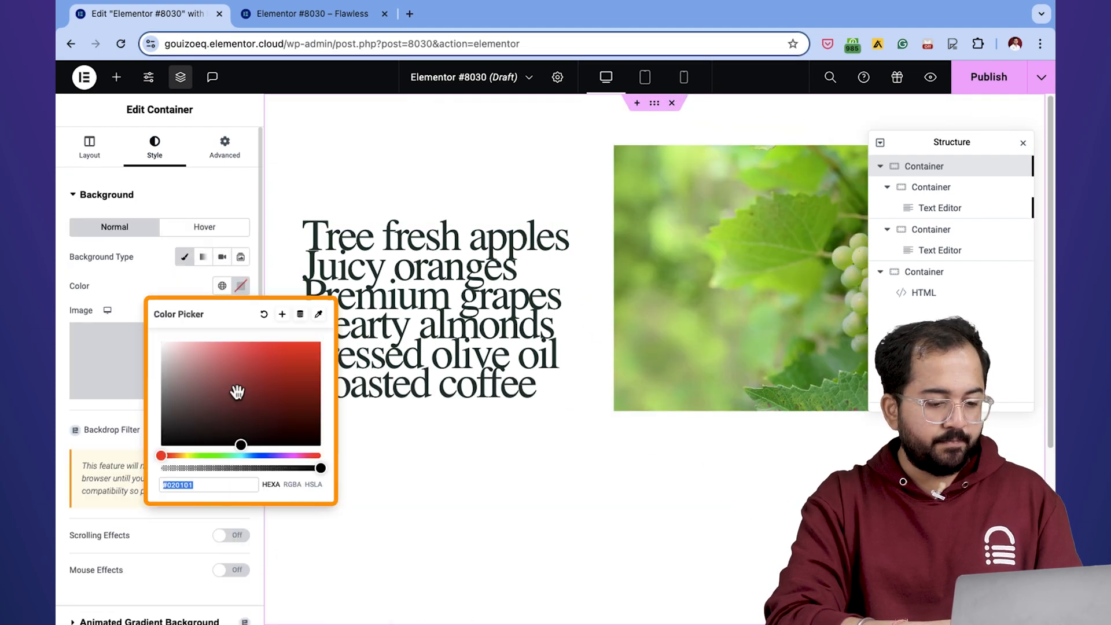
type("#000")
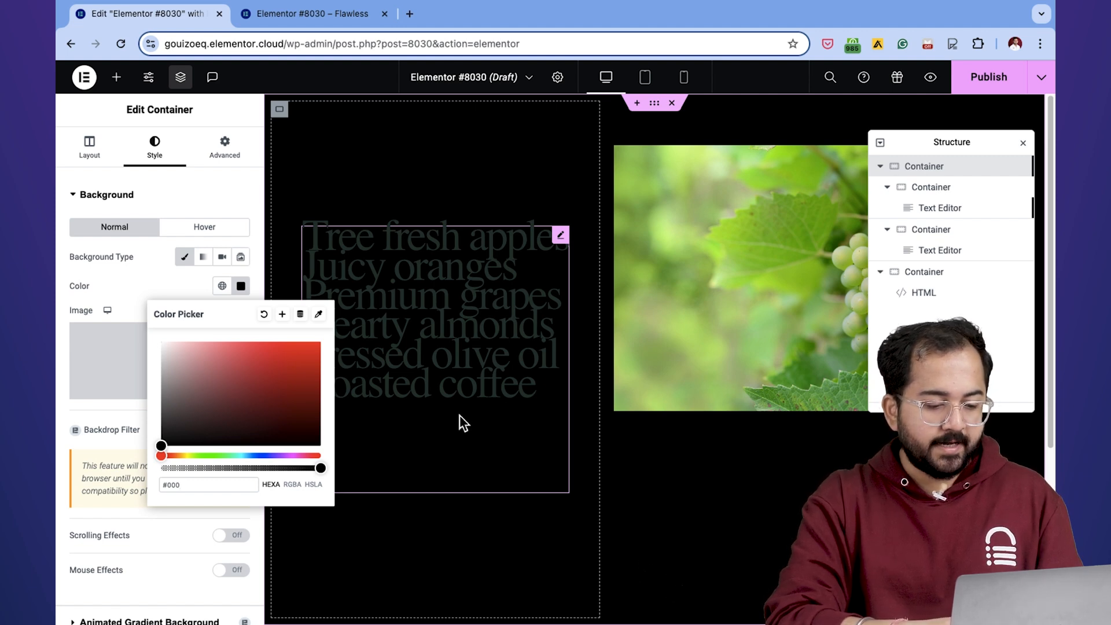
Step: Paste the .pill, .links and .menu a / a:hover rules into the container's Custom CSS
left_click(224, 147)
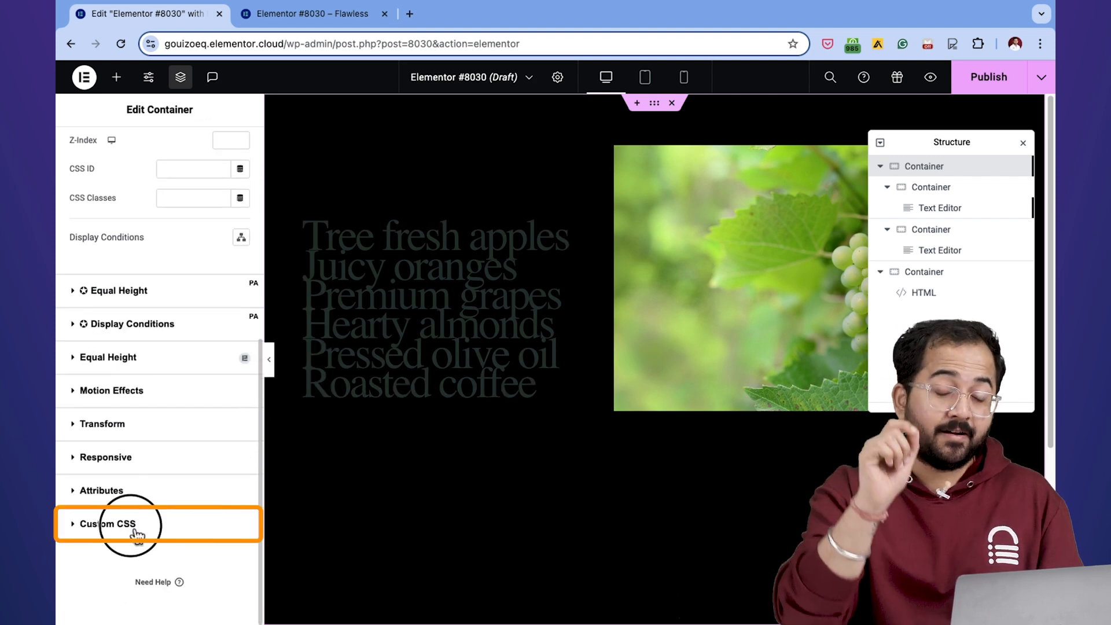
left_click(103, 524)
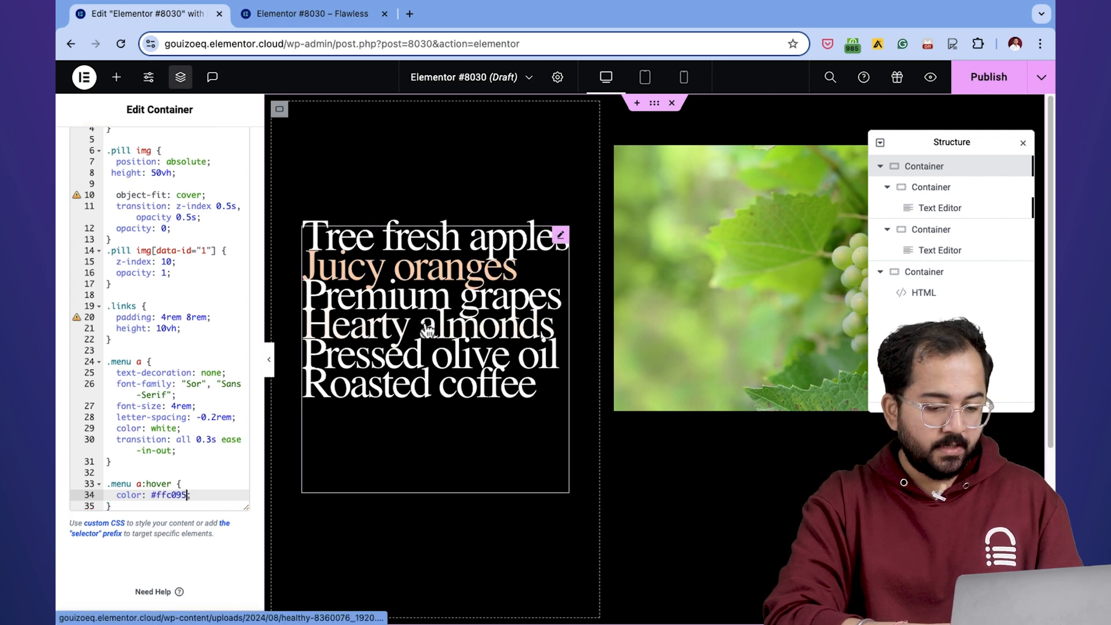
Step: Give the links container a -100 right margin and the pill Text Editor a 40px right margin
left_click(225, 145)
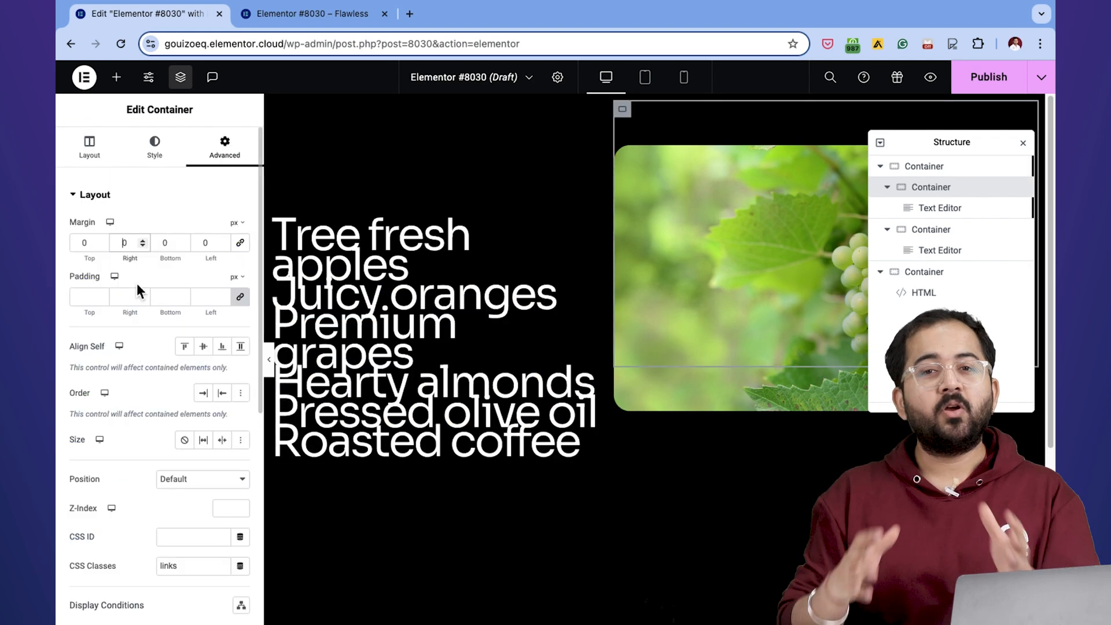
type("-100")
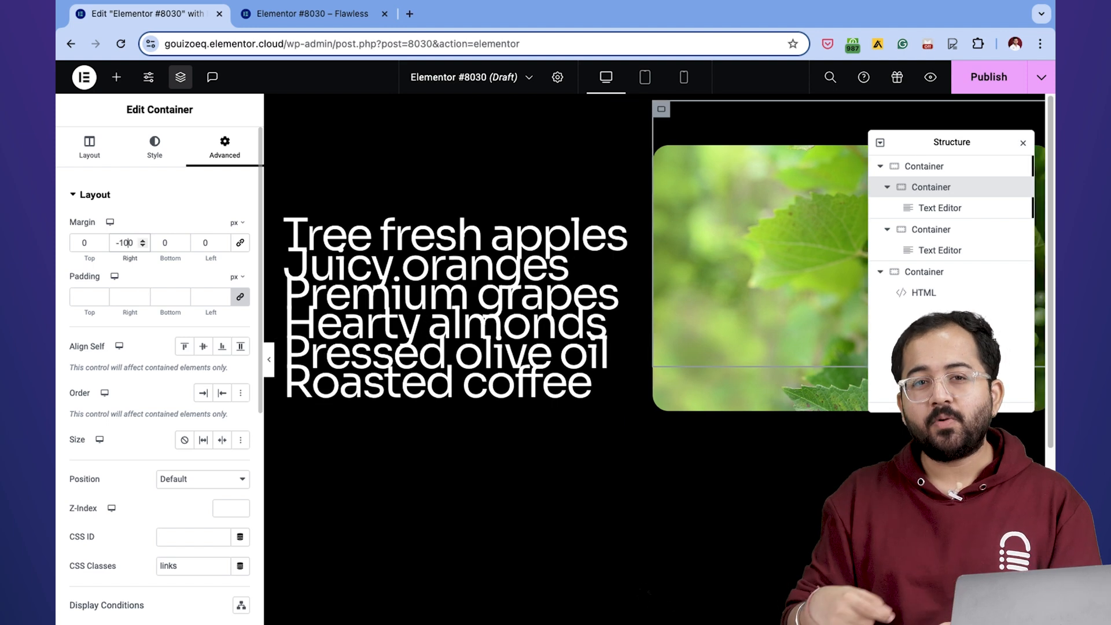
left_click(940, 250)
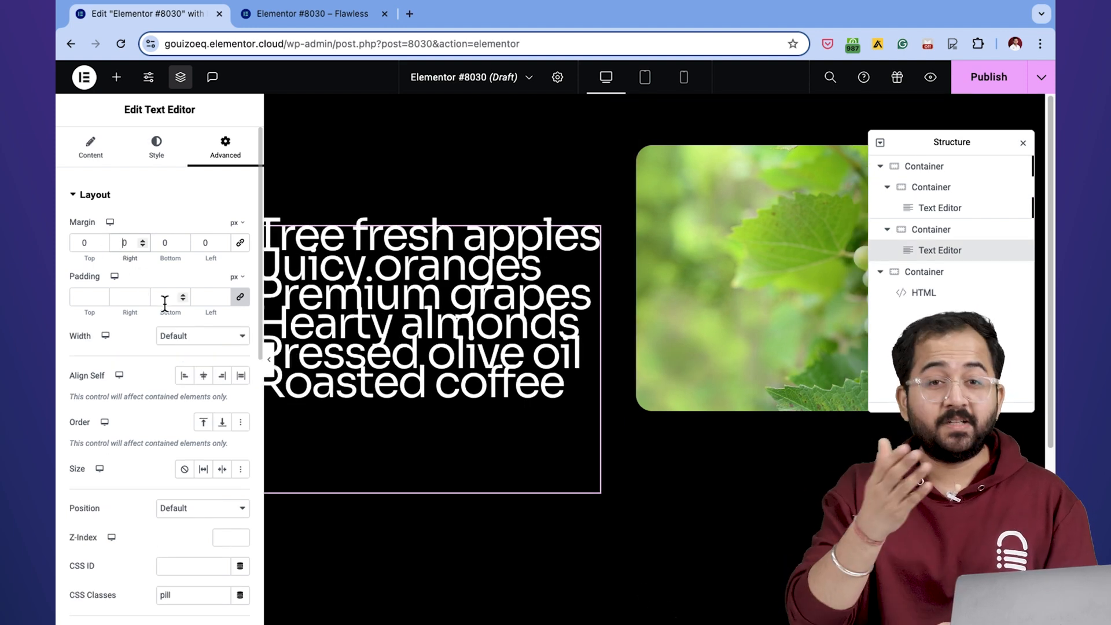
type("40")
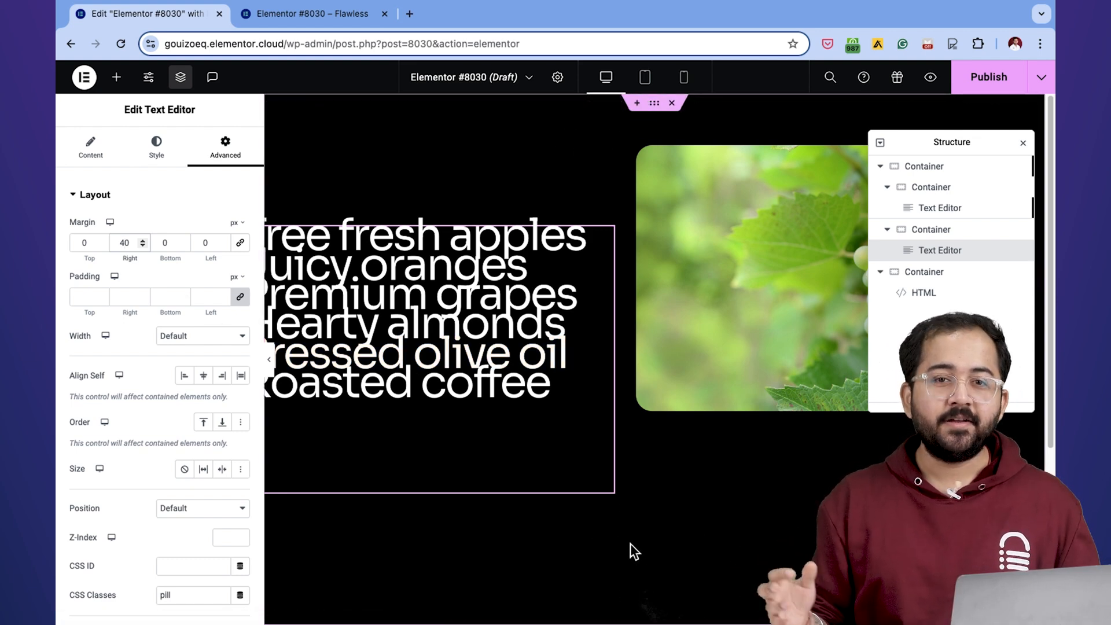
left_click(1042, 76)
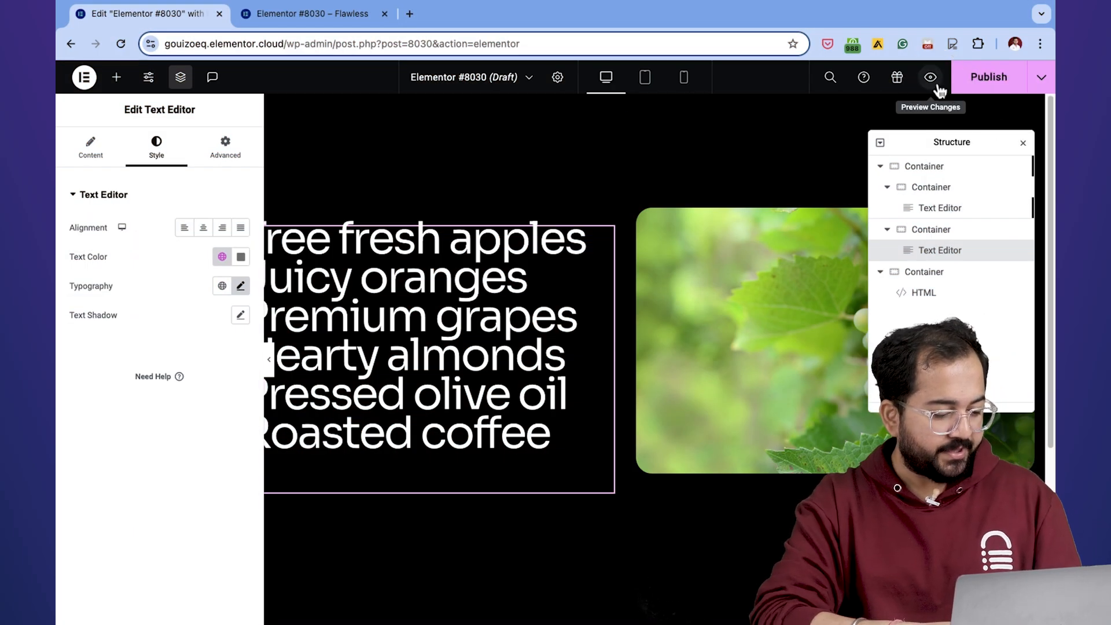
left_click(931, 76)
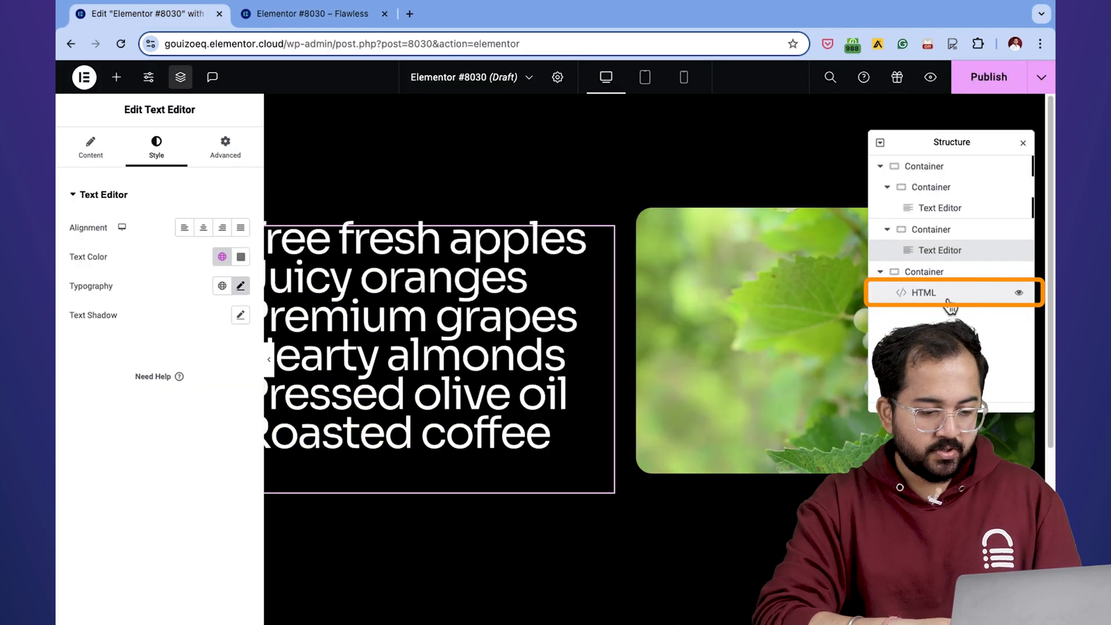
Step: Edit the gsap.to animation duration in the HTML widget's script, then preview and hover the links
left_click(924, 292)
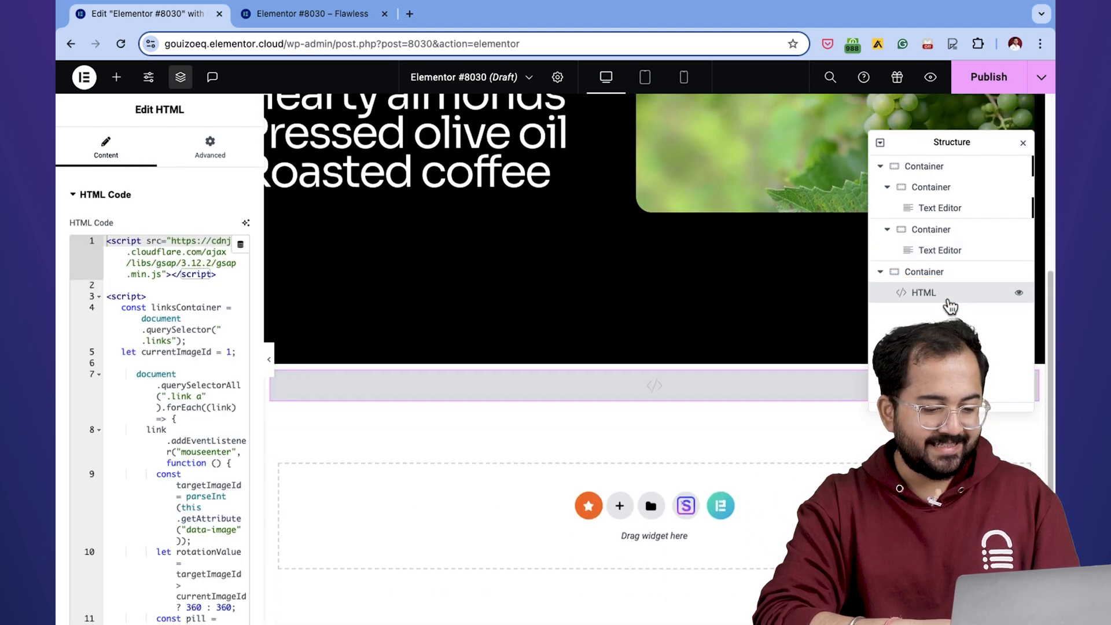
scroll("down", 3)
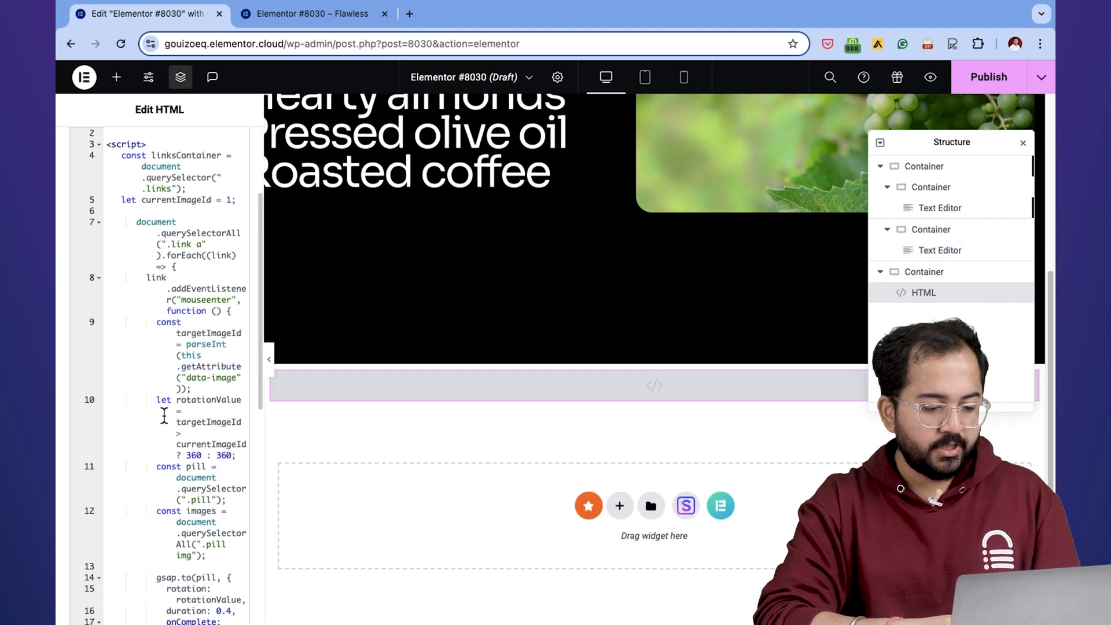
scroll("down", 3)
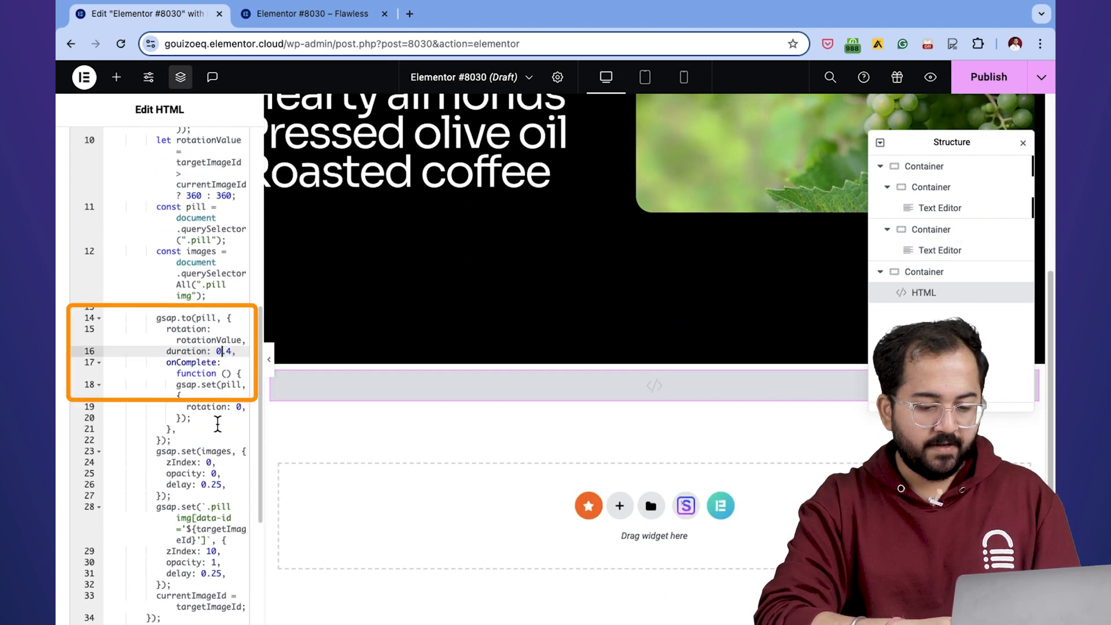
key("Backspace")
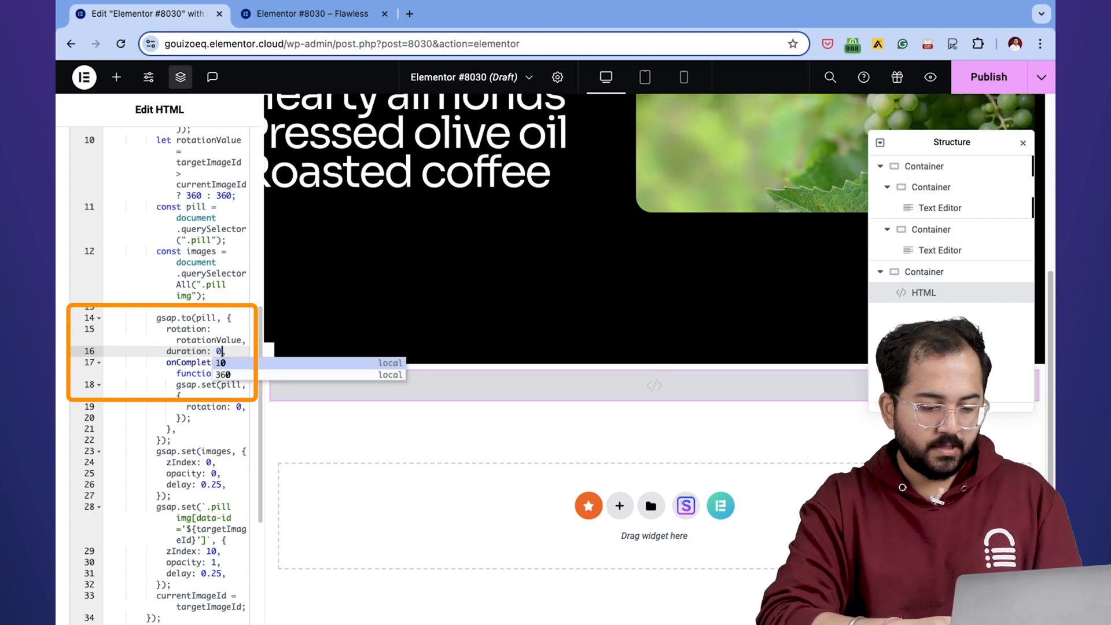
left_click(308, 13)
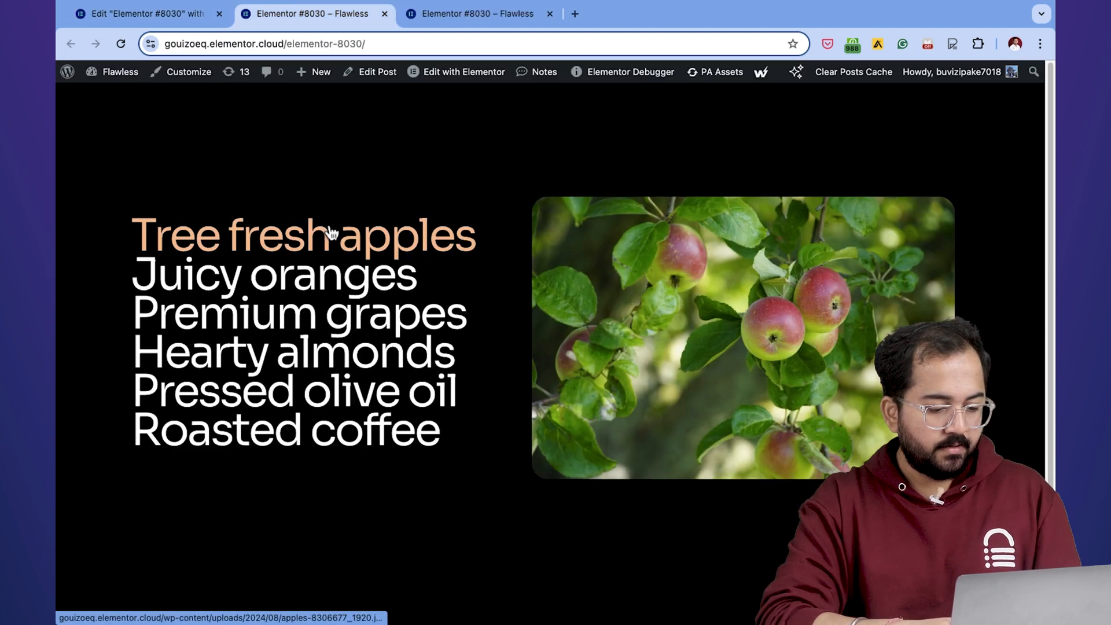
mouse_move(326, 320)
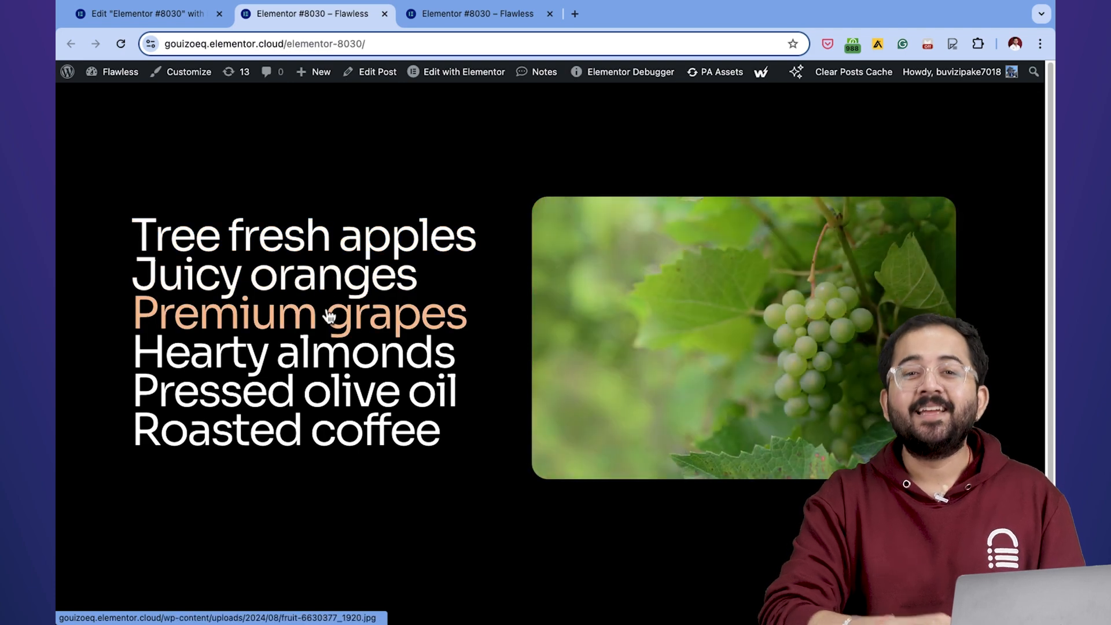